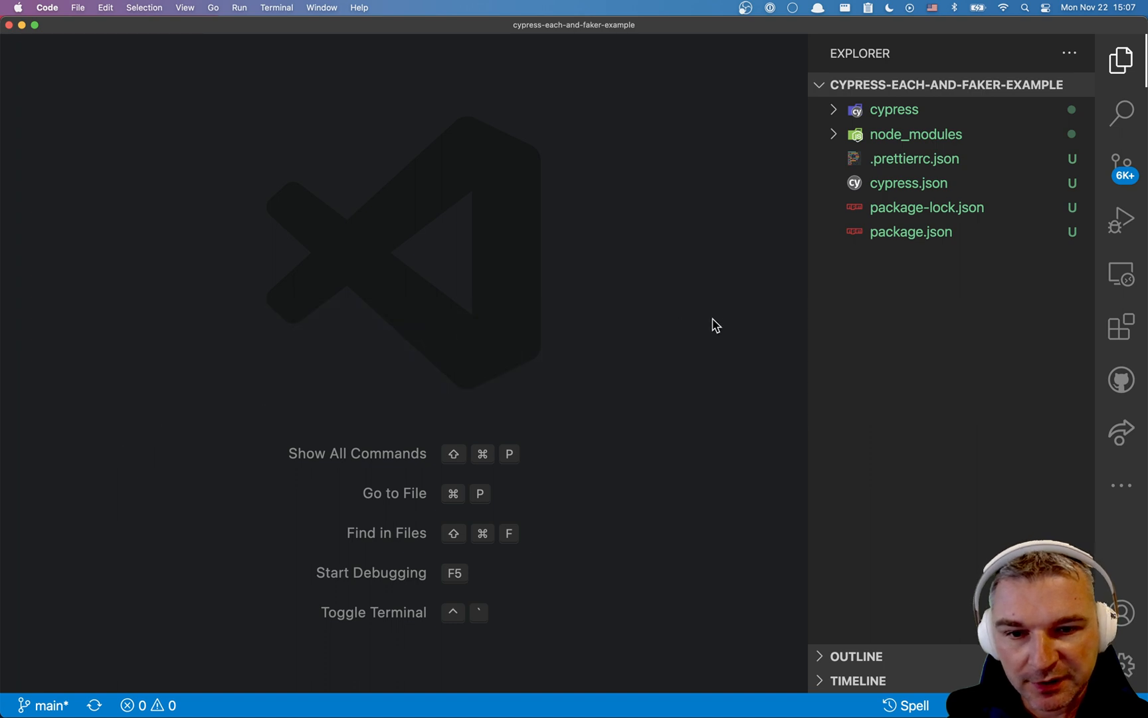
Install faker as a dev dependency with npm i -D faker in the project terminal.
{"action": "left_click", "coordinate": [911, 231]}
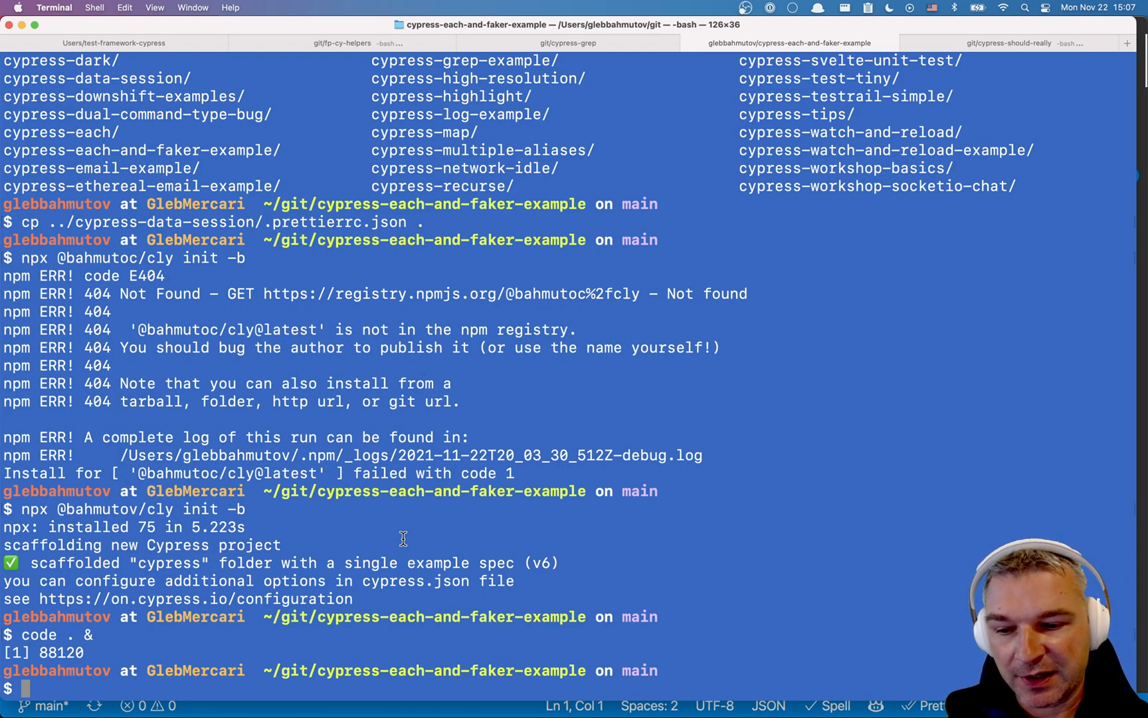
{"action": "type", "text": "npm i -D faker"}
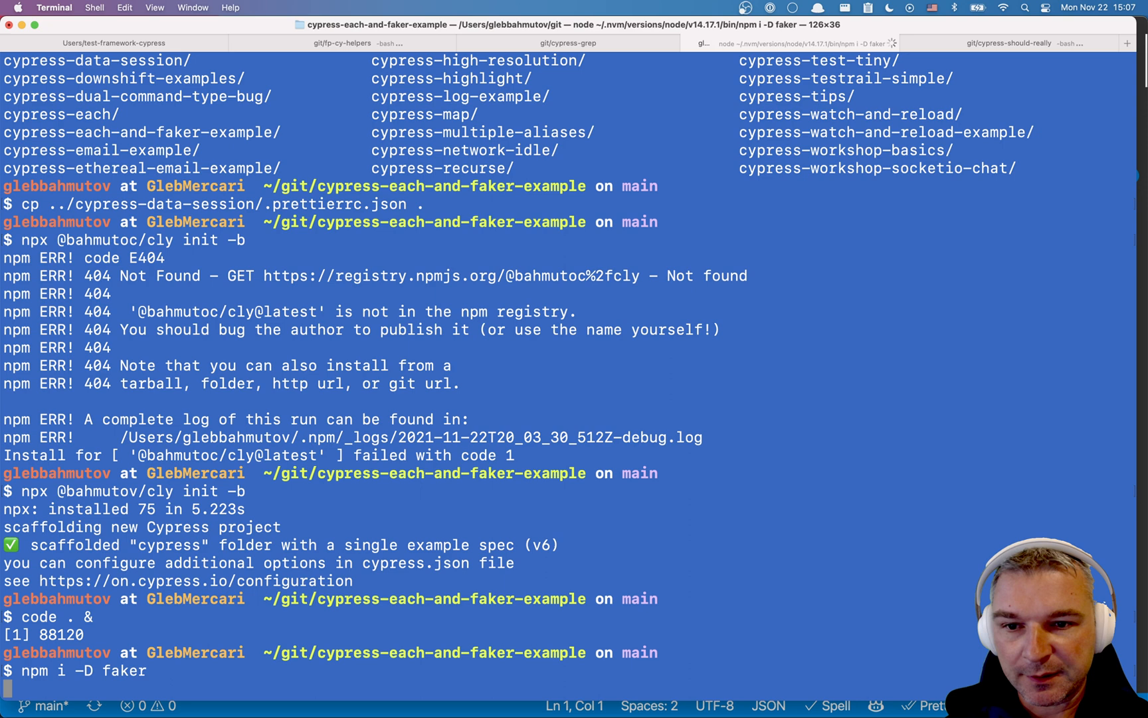
{"action": "left_click", "coordinate": [568, 43]}
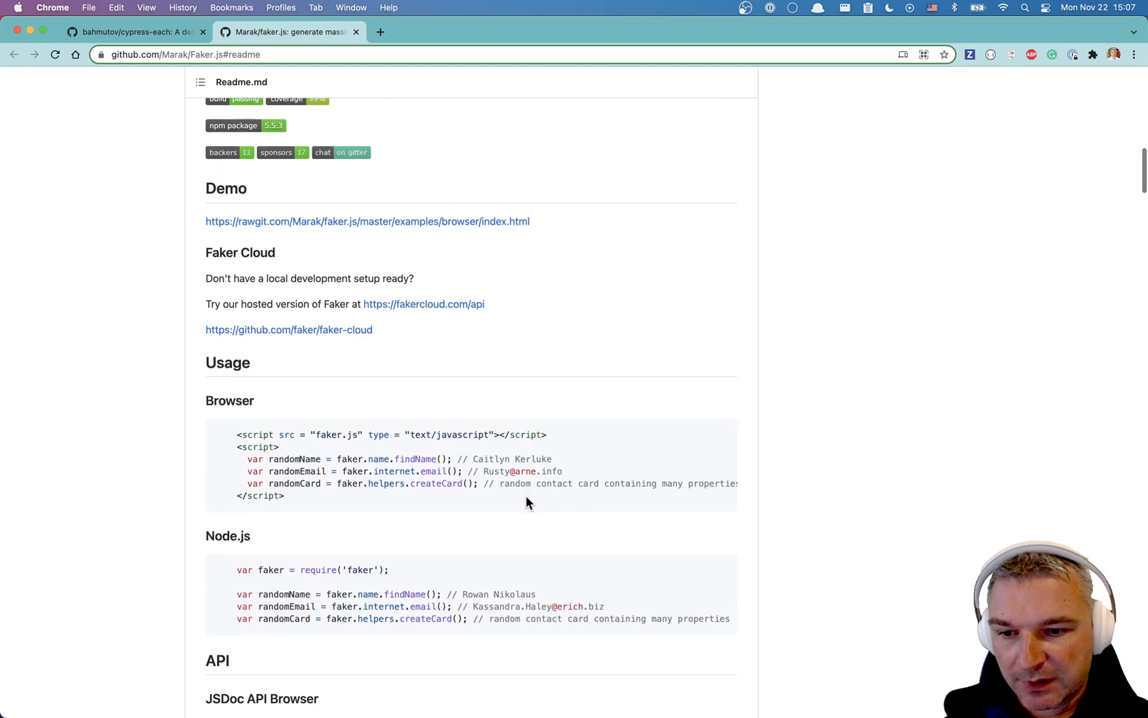
Scroll the faker.js readme down to the Usage section's Node.js require example.
{"action": "scroll", "scroll_direction": "down", "scroll_amount": 3}
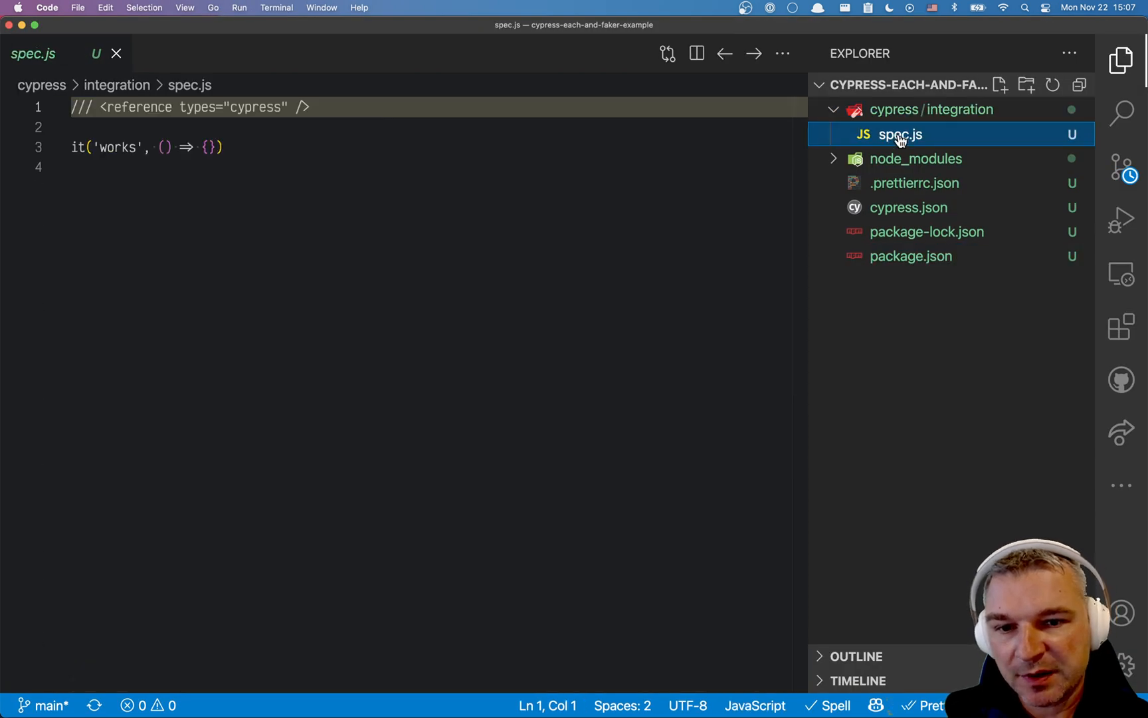
Add var faker = require('faker') and begin a const users array declaration.
{"action": "type", "text": "var faker = require('faker')"}
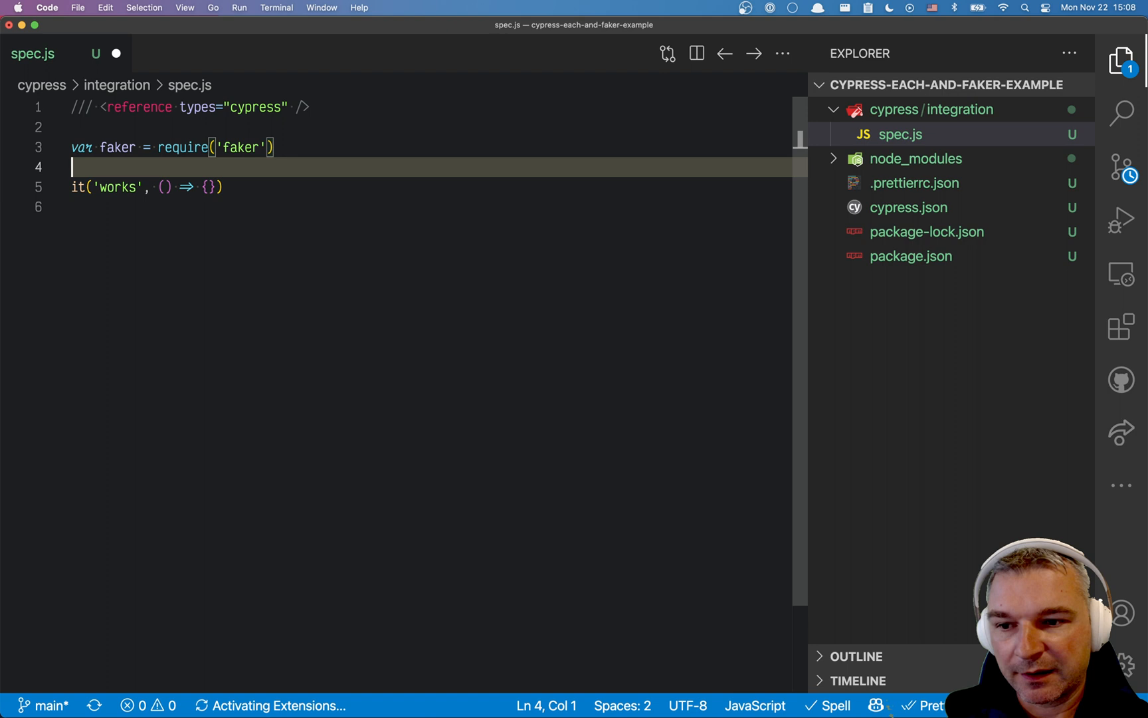
{"action": "type", "text": "const"}
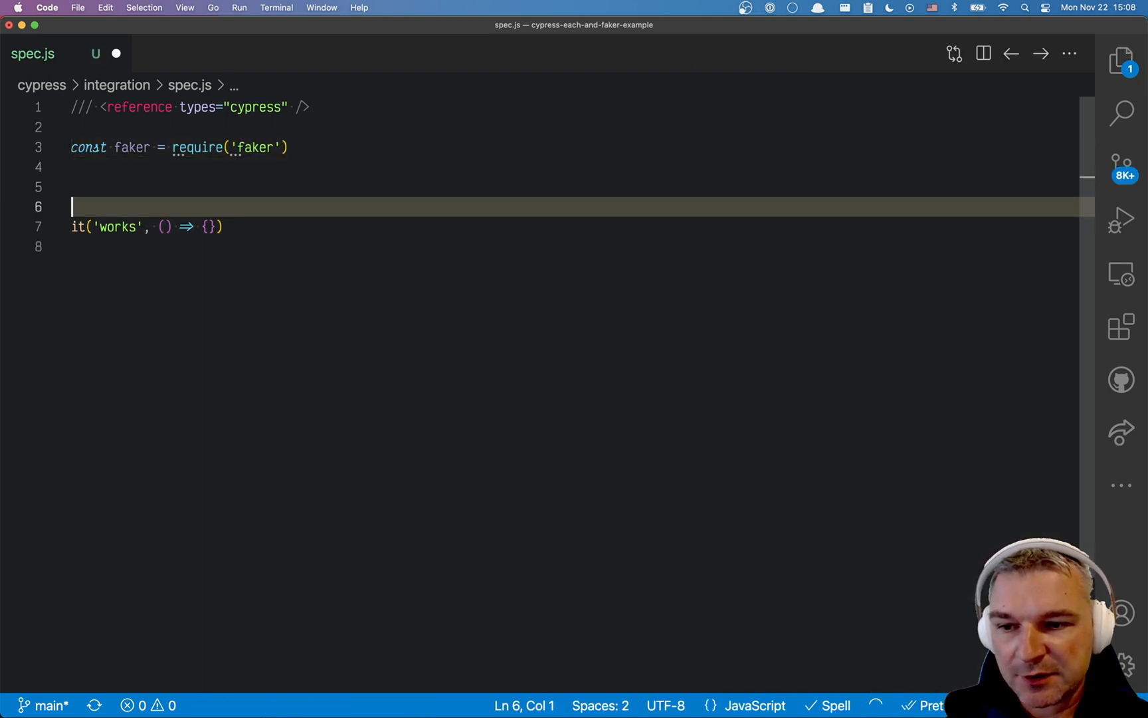
{"action": "key", "text": "Up"}
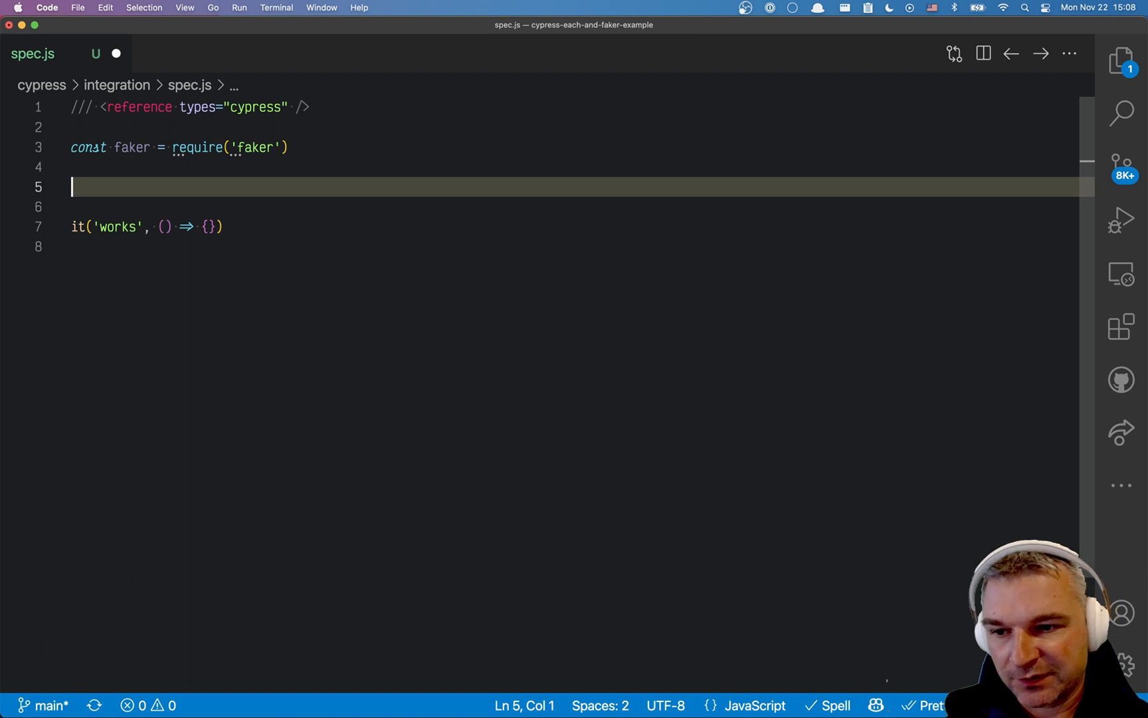
{"action": "type", "text": "const user"}
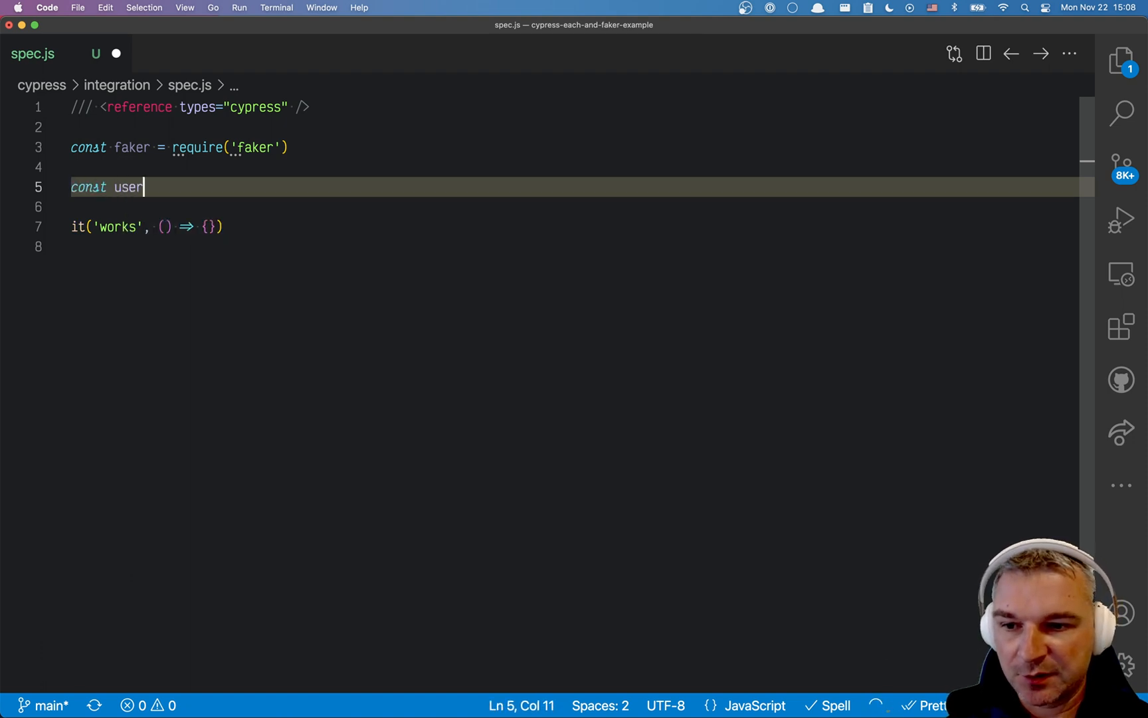
{"action": "type", "text": "s = ["}
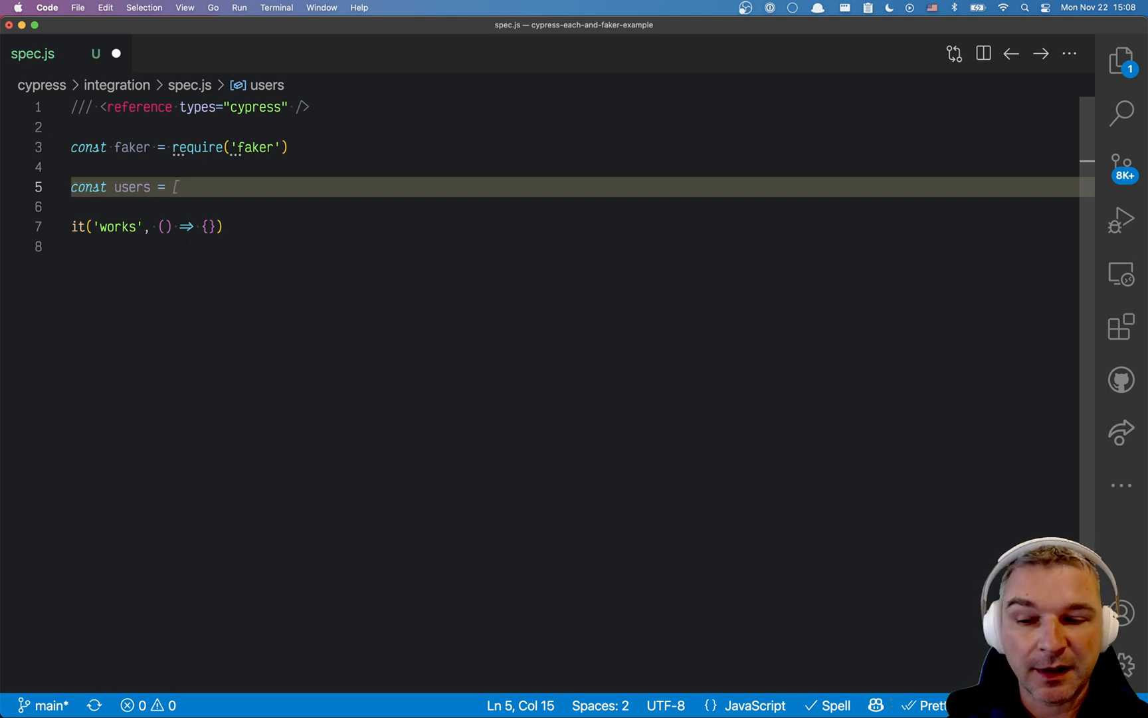
Fill users with Cypress._.range mapped to fake name, email and id, then start console.table.
{"action": "type", "text": "C"}
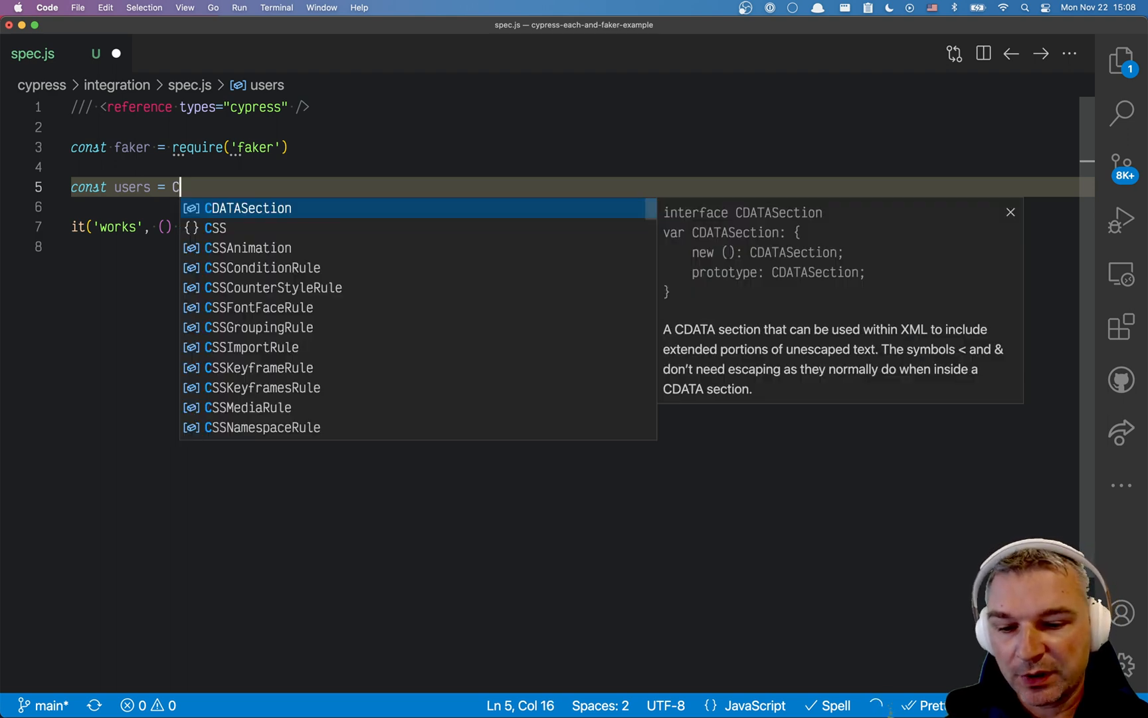
{"action": "type", "text": "ypress._.range(1"}
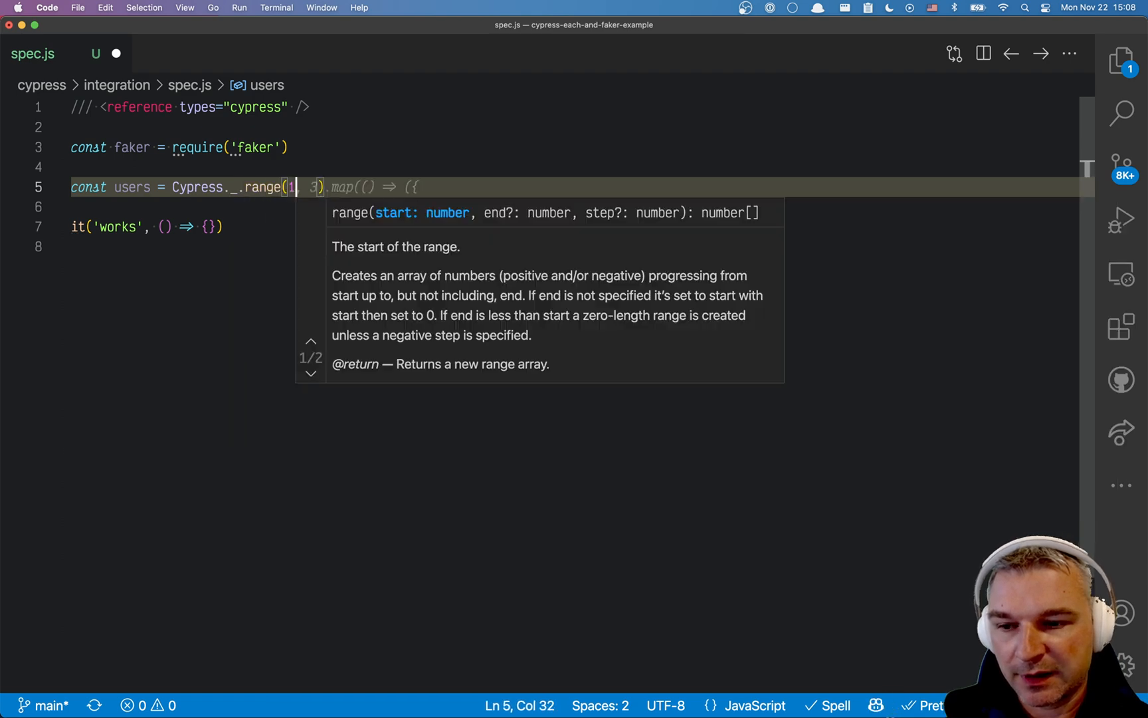
{"action": "type", "text": ", 3"}
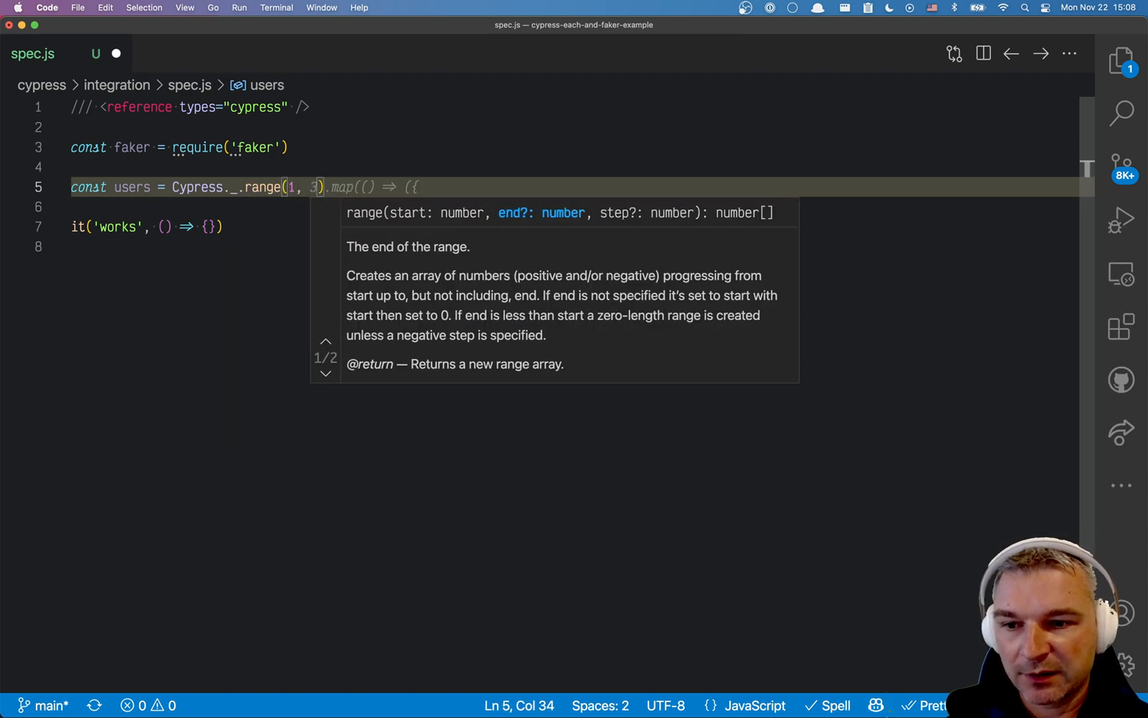
{"action": "type", "text": "0"}
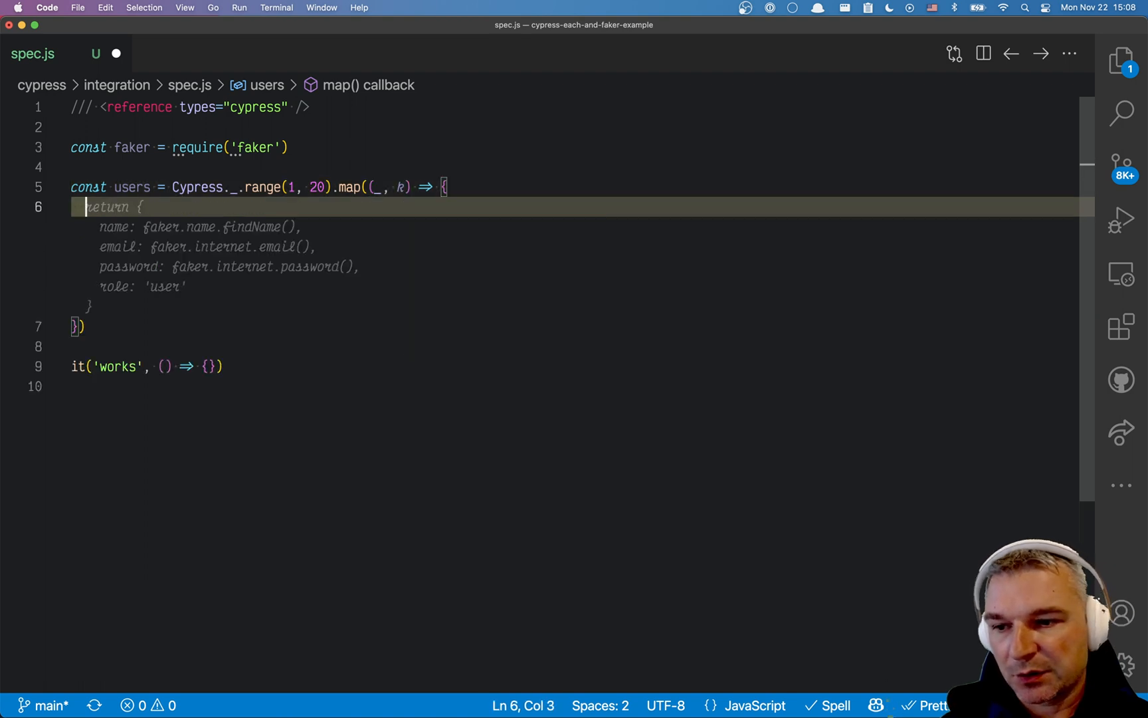
{"action": "key", "text": "Enter"}
{"action": "type", "text": "id: k,"}
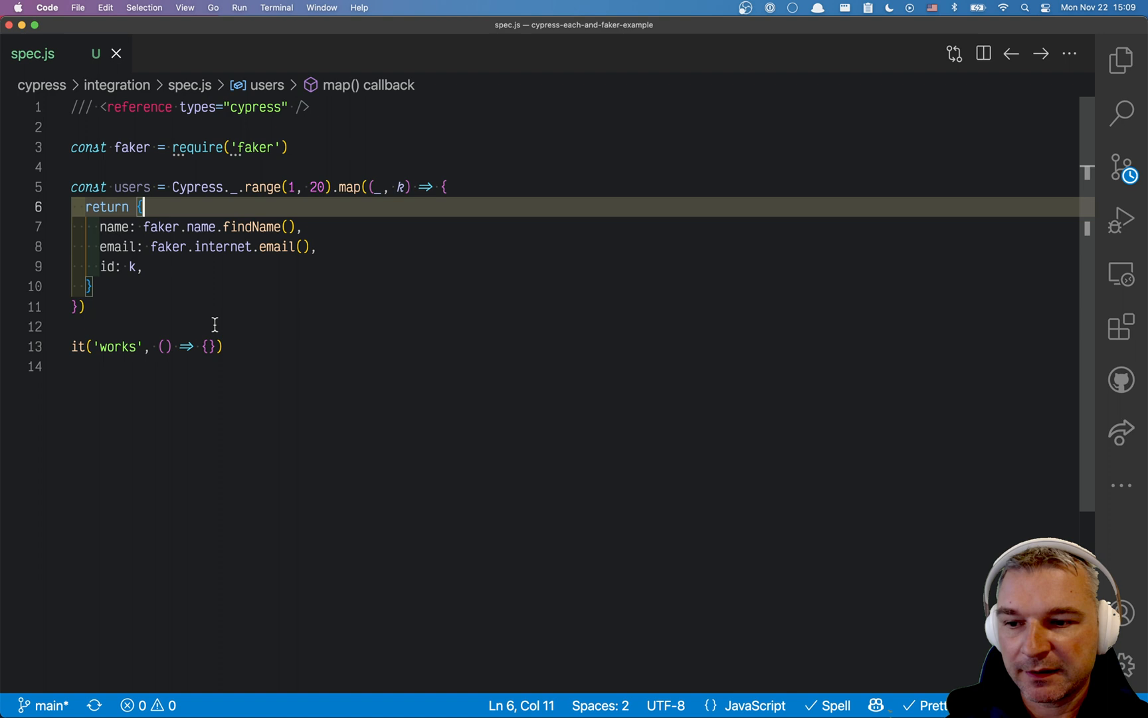
{"action": "key", "text": "Return"}
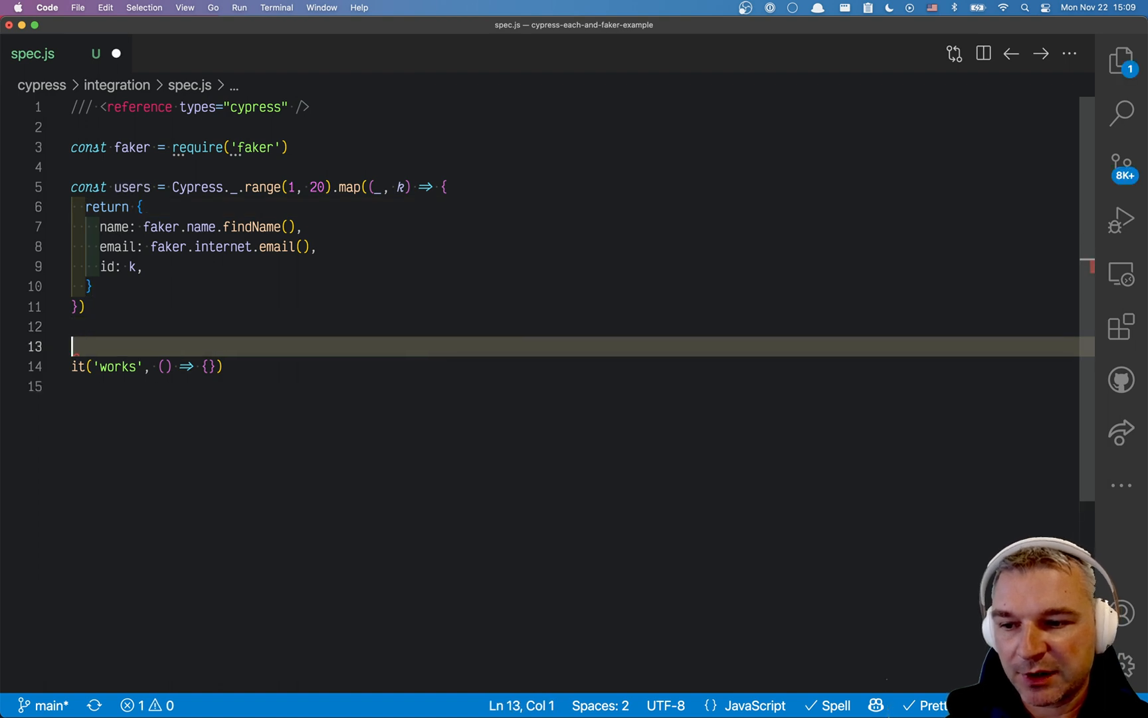
{"action": "type", "text": "consolate"}
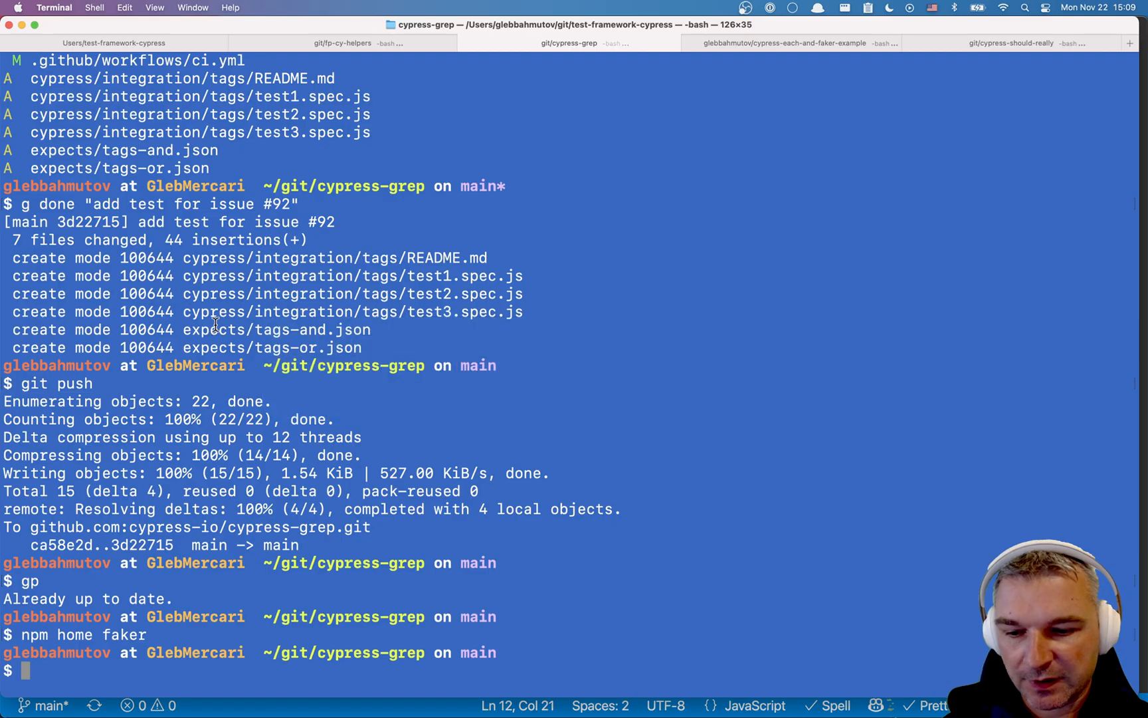
Review the generated users' name, email and id table from the Cypress run.
{"action": "left_click", "coordinate": [790, 43]}
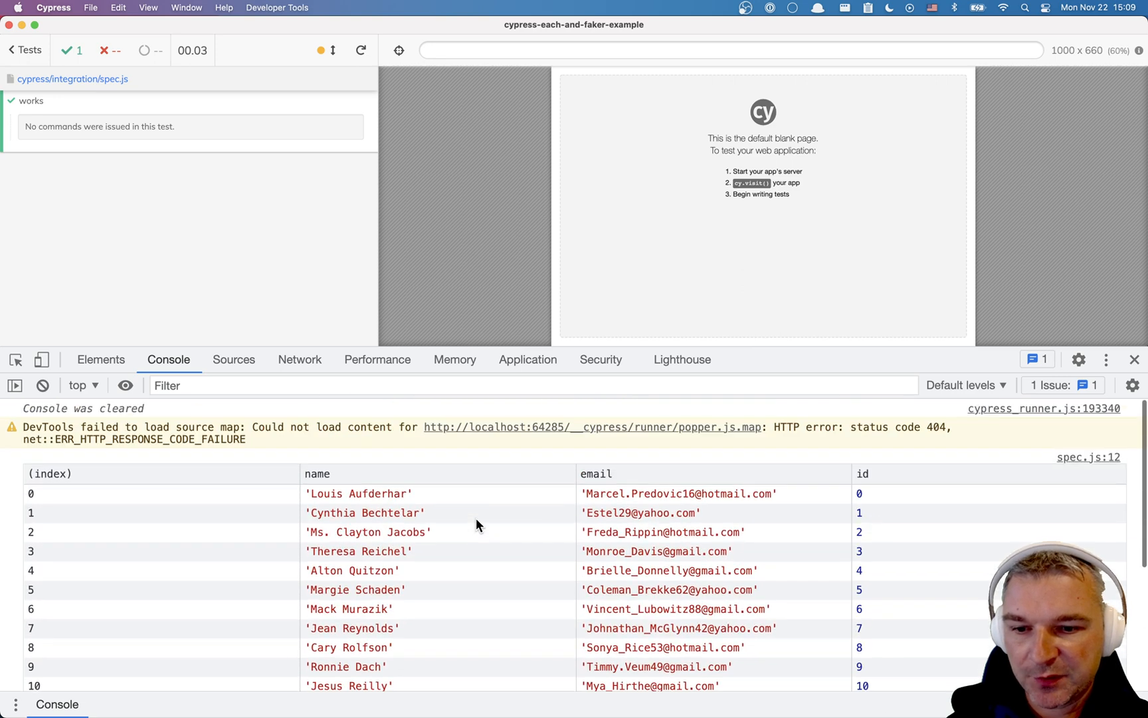
{"action": "left_click", "coordinate": [360, 50]}
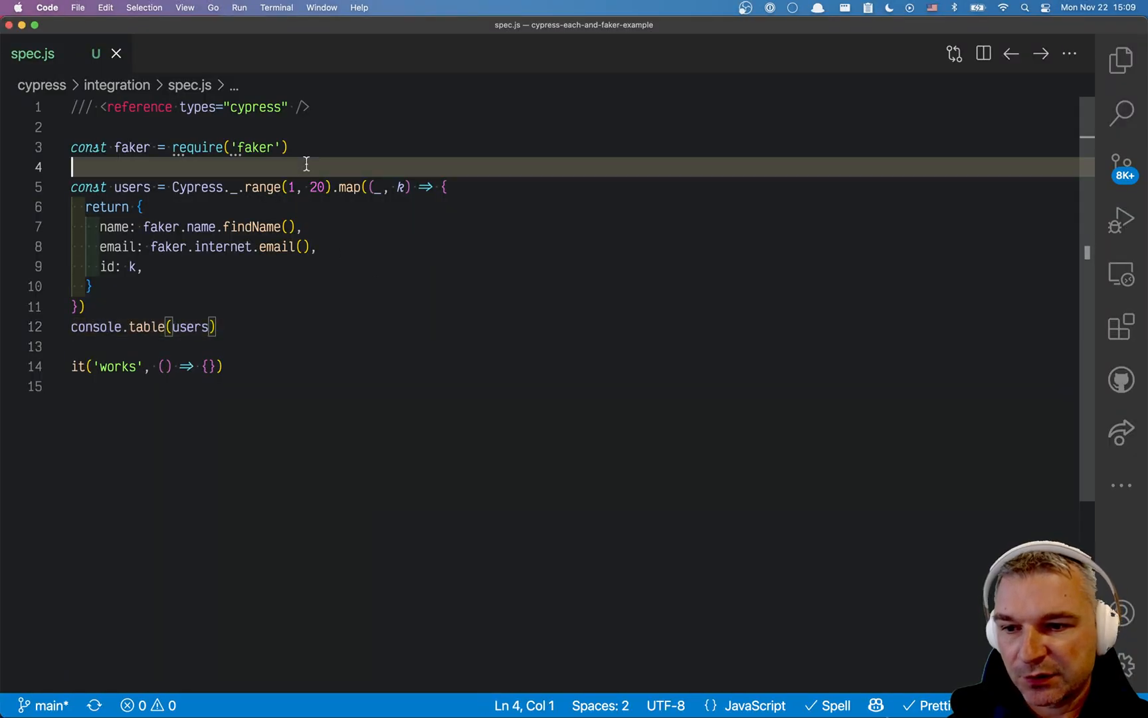
Add faker.seed(123) right below the faker require line in spec.js.
{"action": "type", "text": "faker."}
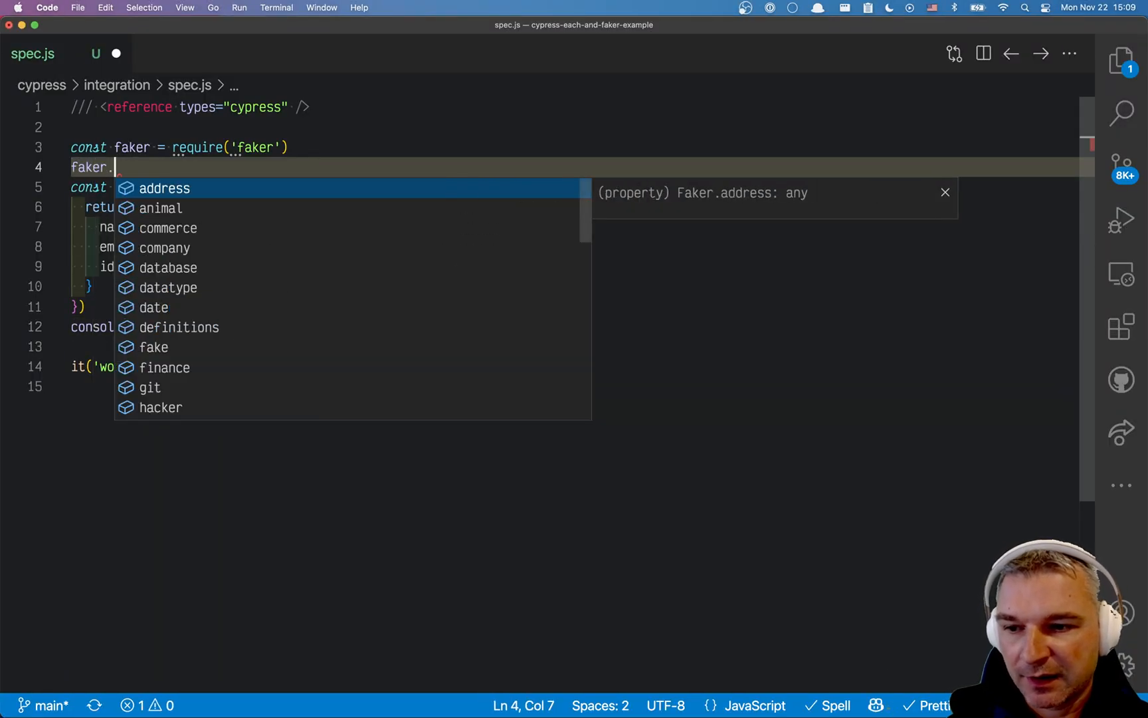
{"action": "type", "text": "seed(123)"}
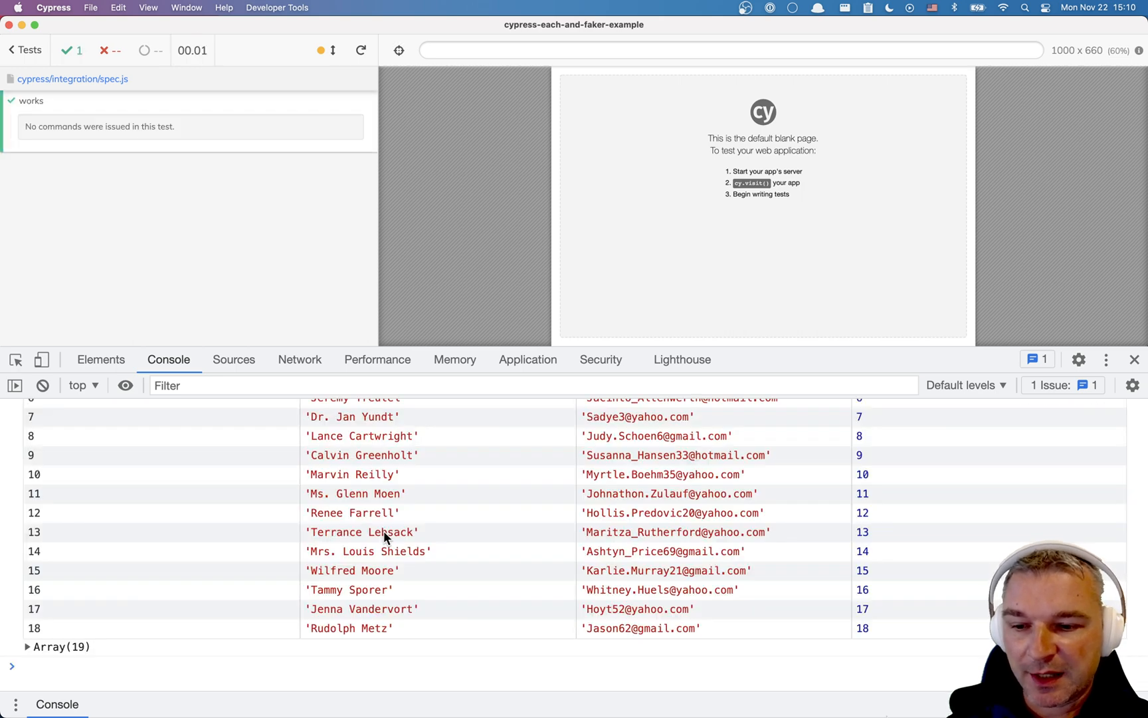
{"action": "mouse_move", "coordinate": [326, 633]}
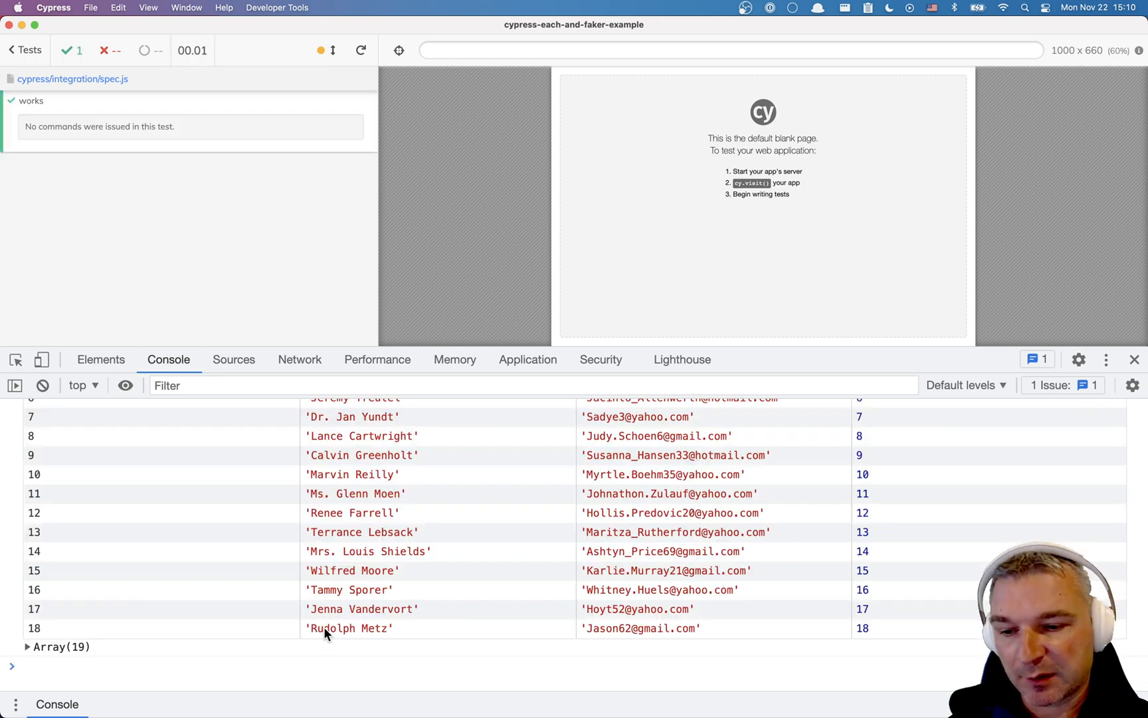
{"action": "mouse_move", "coordinate": [361, 50]}
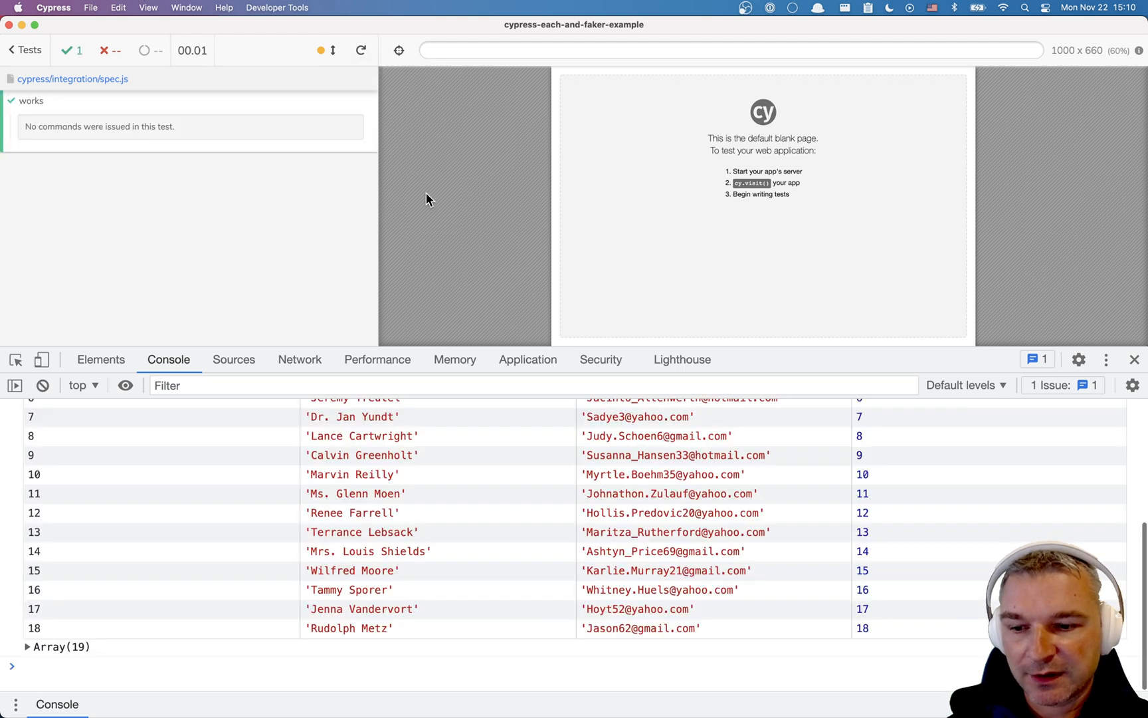
{"action": "mouse_move", "coordinate": [381, 633]}
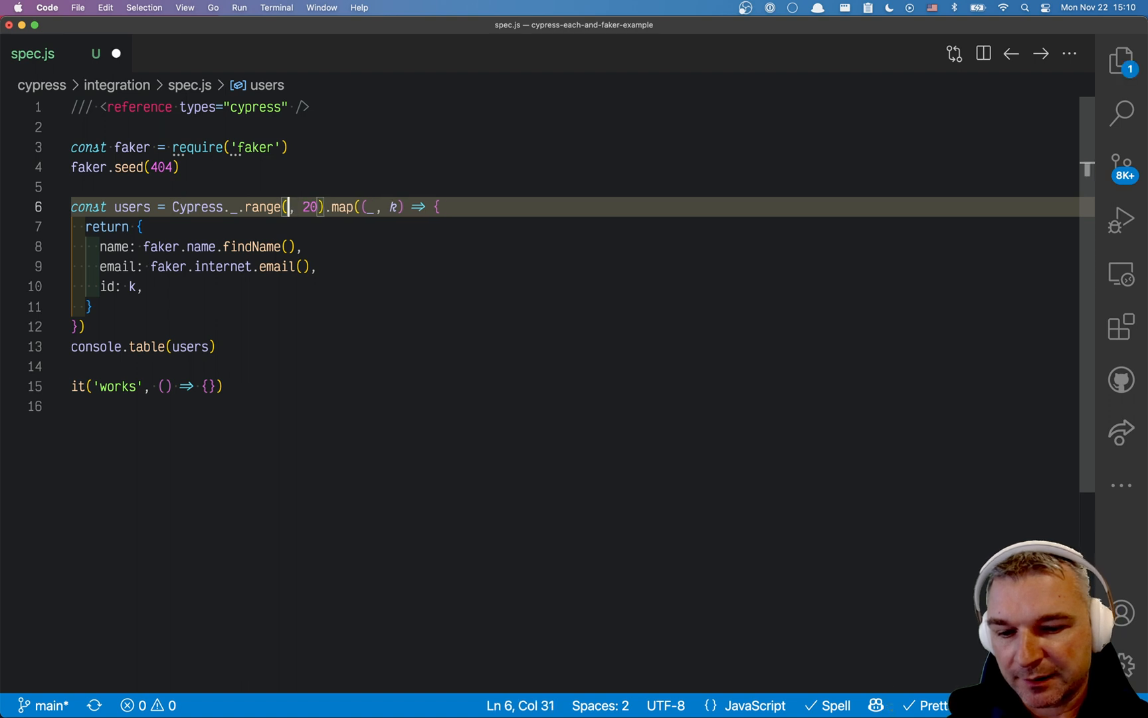
Widen the users range and inspect the 20 seeded users in the console table.
{"action": "type", "text": "1"}
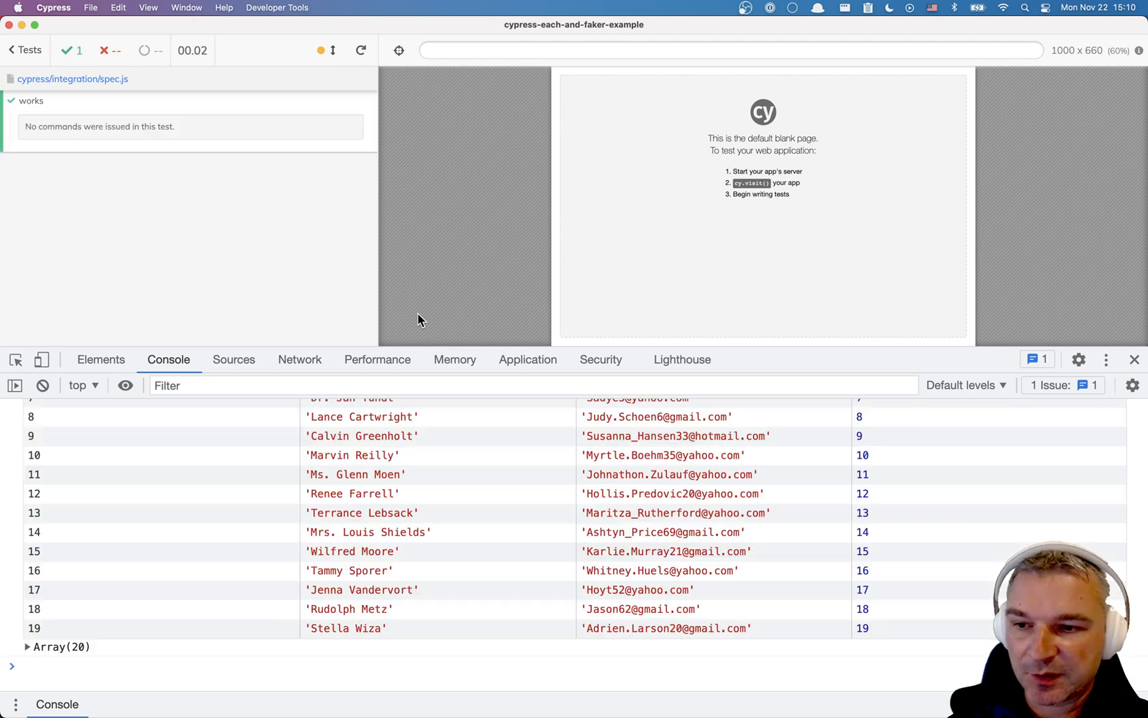
{"action": "mouse_move", "coordinate": [459, 496]}
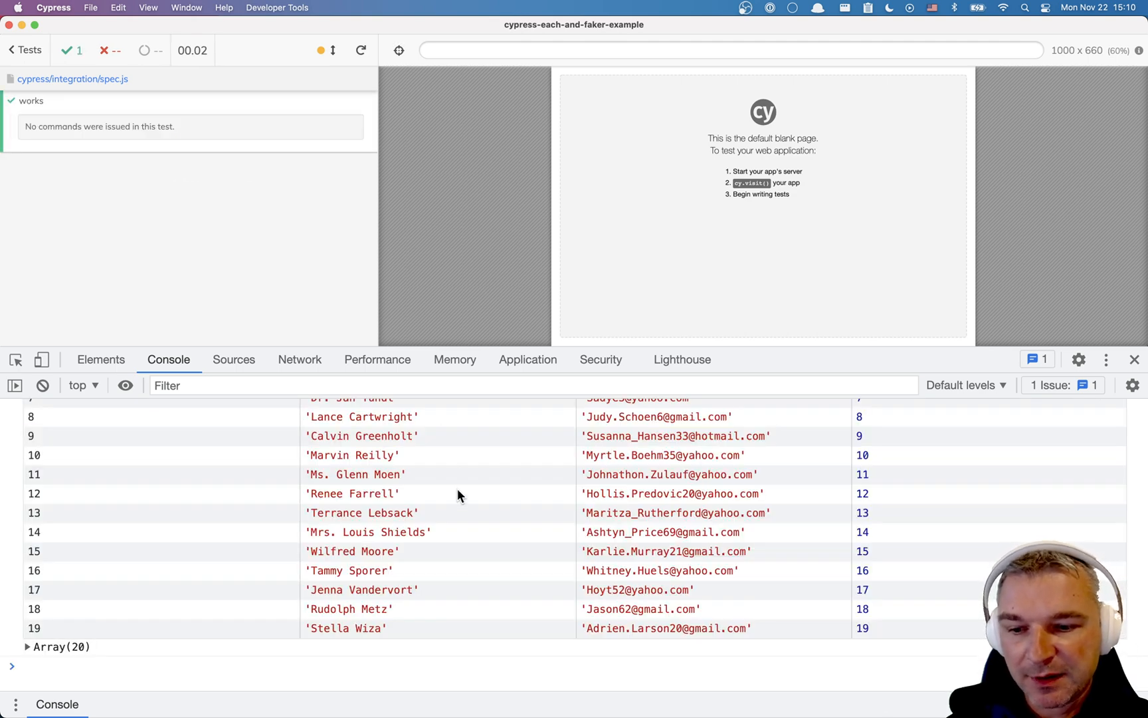
{"action": "scroll", "scroll_direction": "up", "scroll_amount": 3}
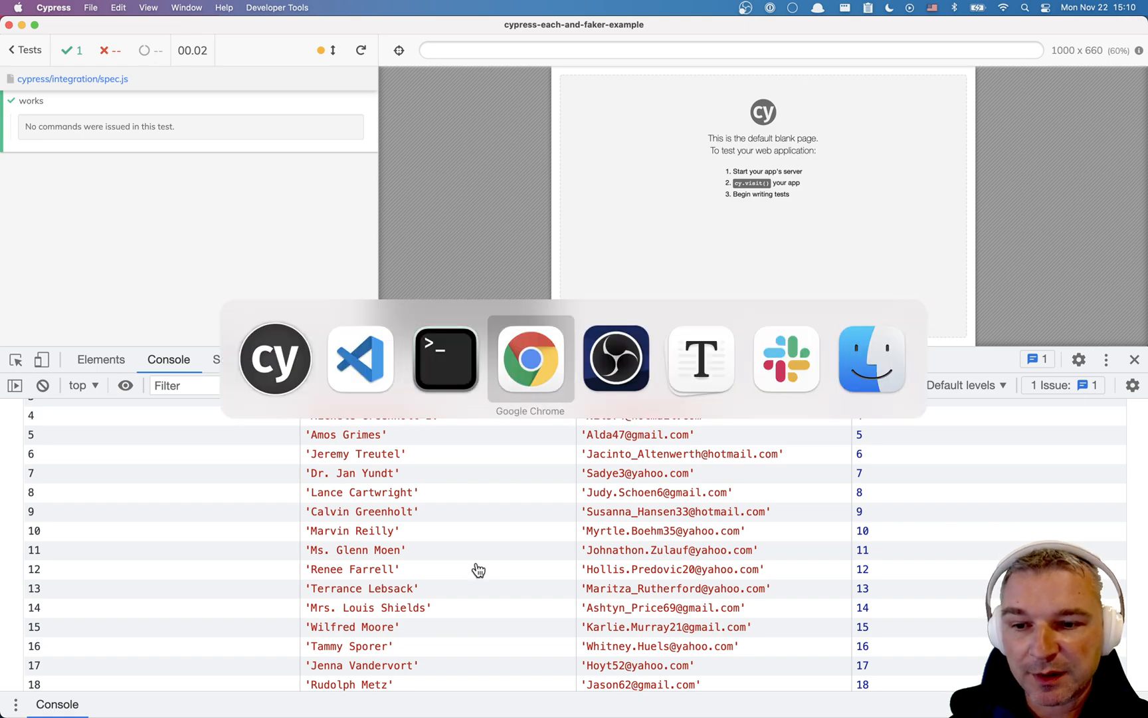
Scroll the cypress-each GitHub README to its 'Install and use' examples.
{"action": "left_click", "coordinate": [529, 358]}
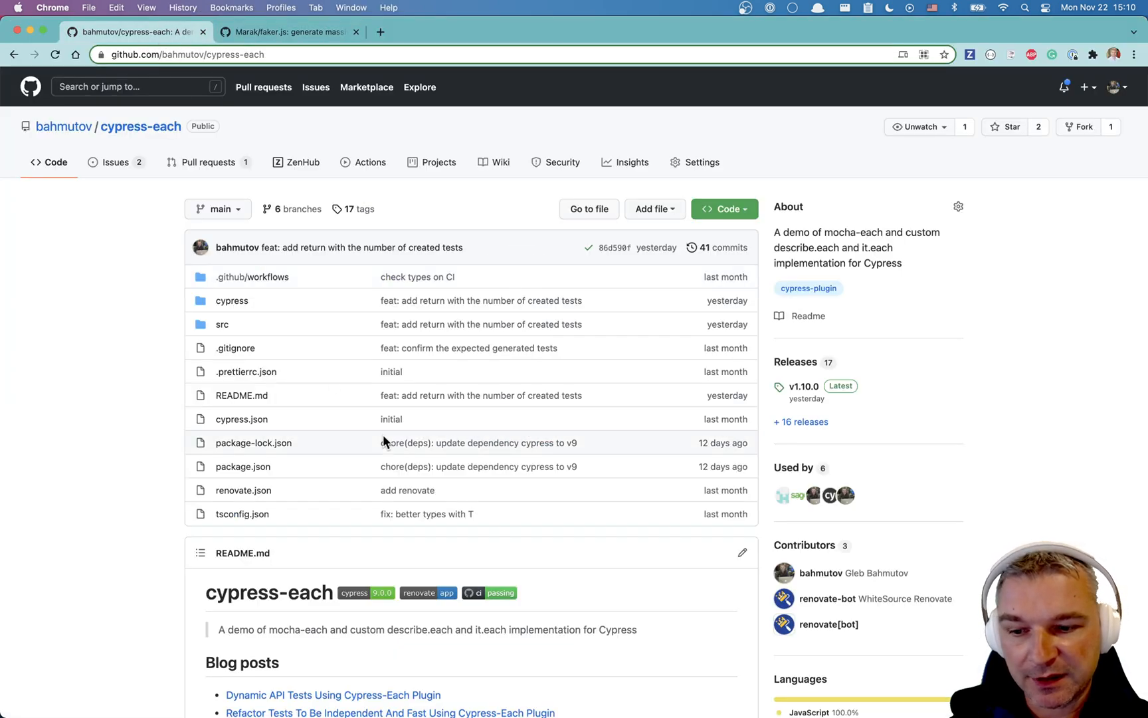
{"action": "scroll", "scroll_direction": "down", "scroll_amount": 3}
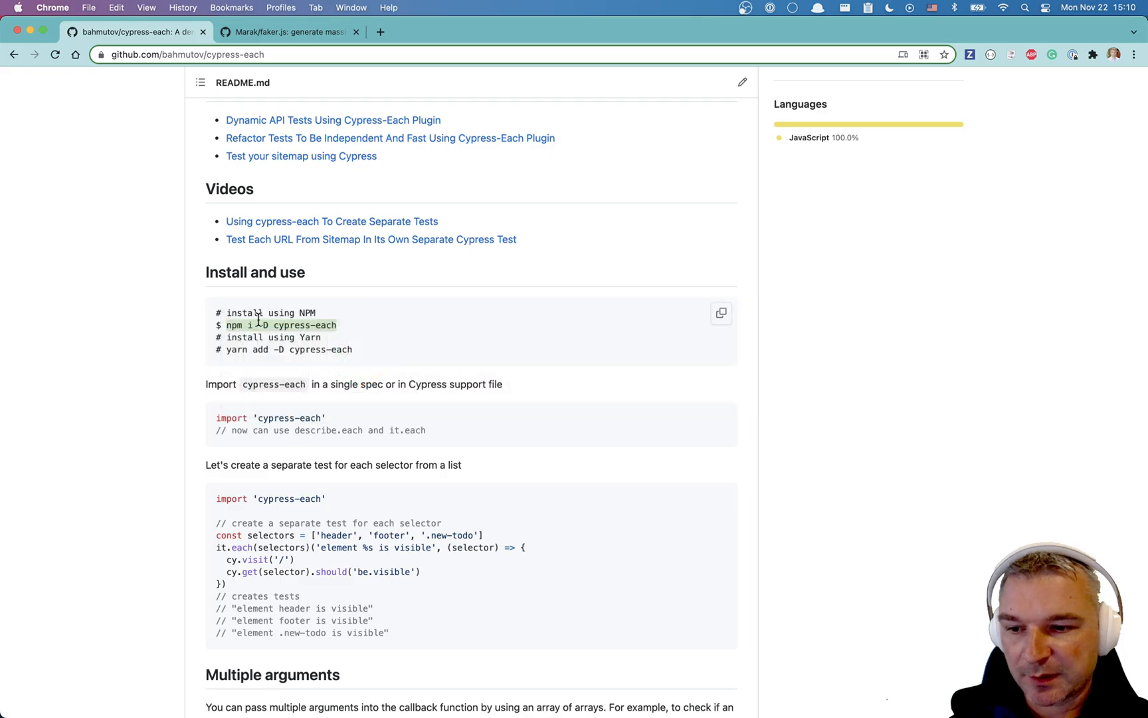
{"action": "scroll", "scroll_direction": "down", "scroll_amount": 3}
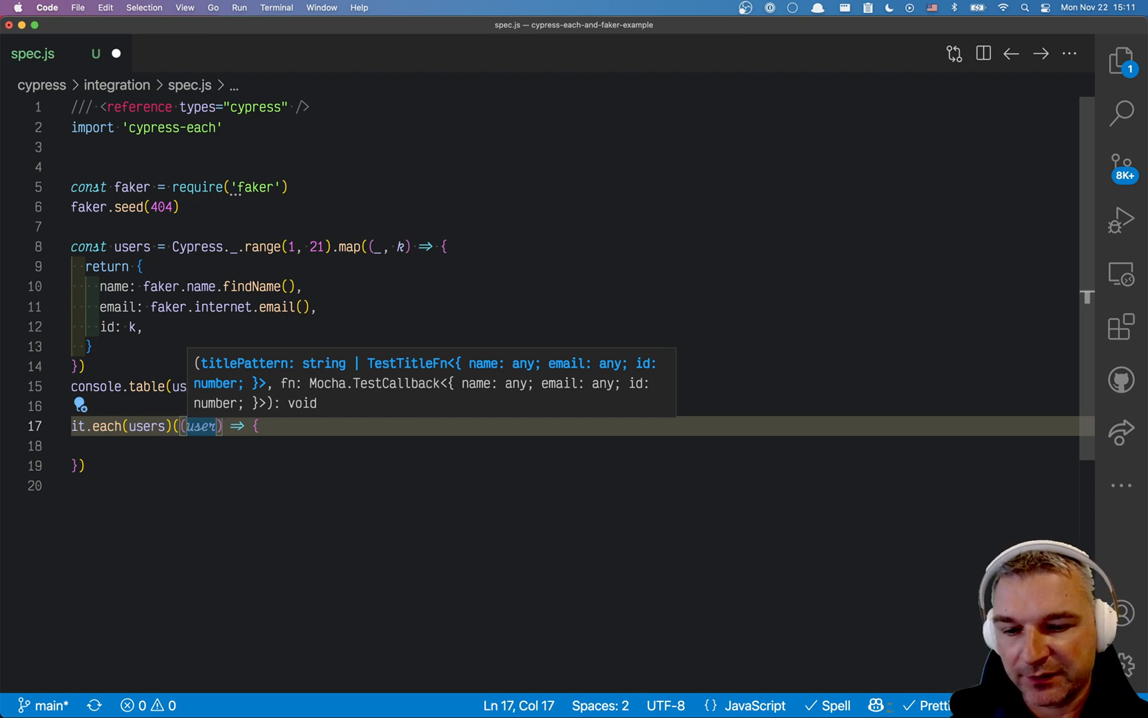
Add it.each(users)(`user %K`, (user) => {}) below console.table(users) in spec.js.
{"action": "type", "text": "`user %"}
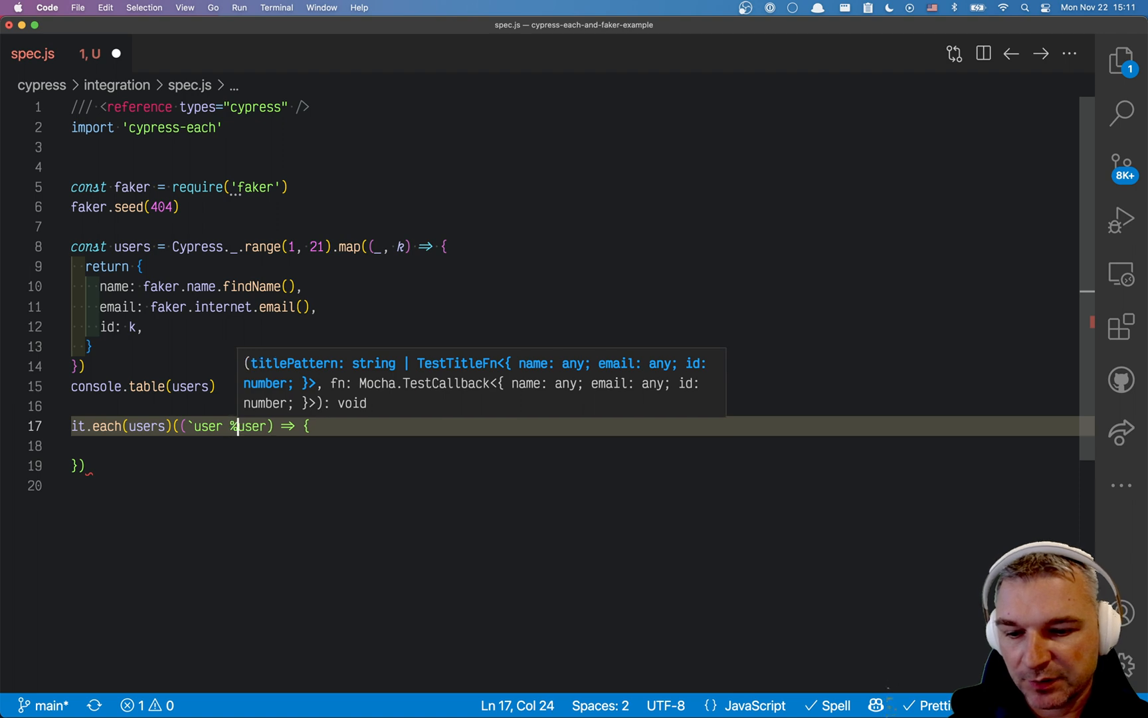
{"action": "type", "text": "K"}
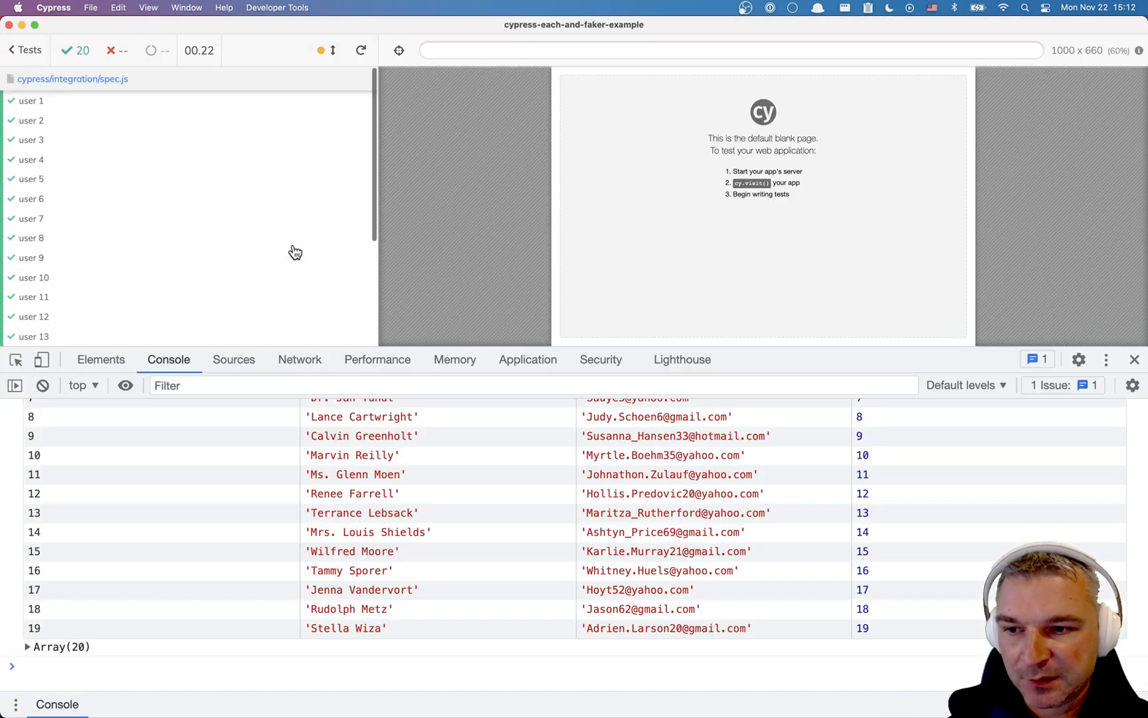
Scroll the Cypress command log through the passing tests user 1 to user 20.
{"action": "scroll", "scroll_direction": "down", "scroll_amount": 3}
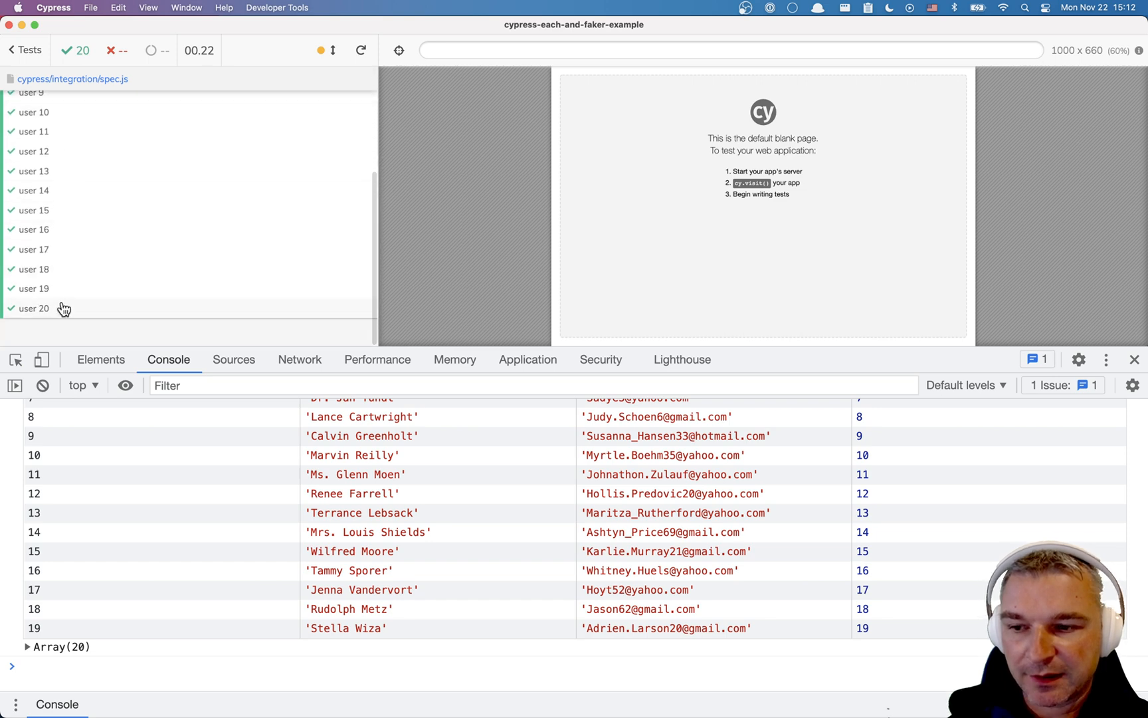
{"action": "scroll", "scroll_direction": "up", "scroll_amount": 3}
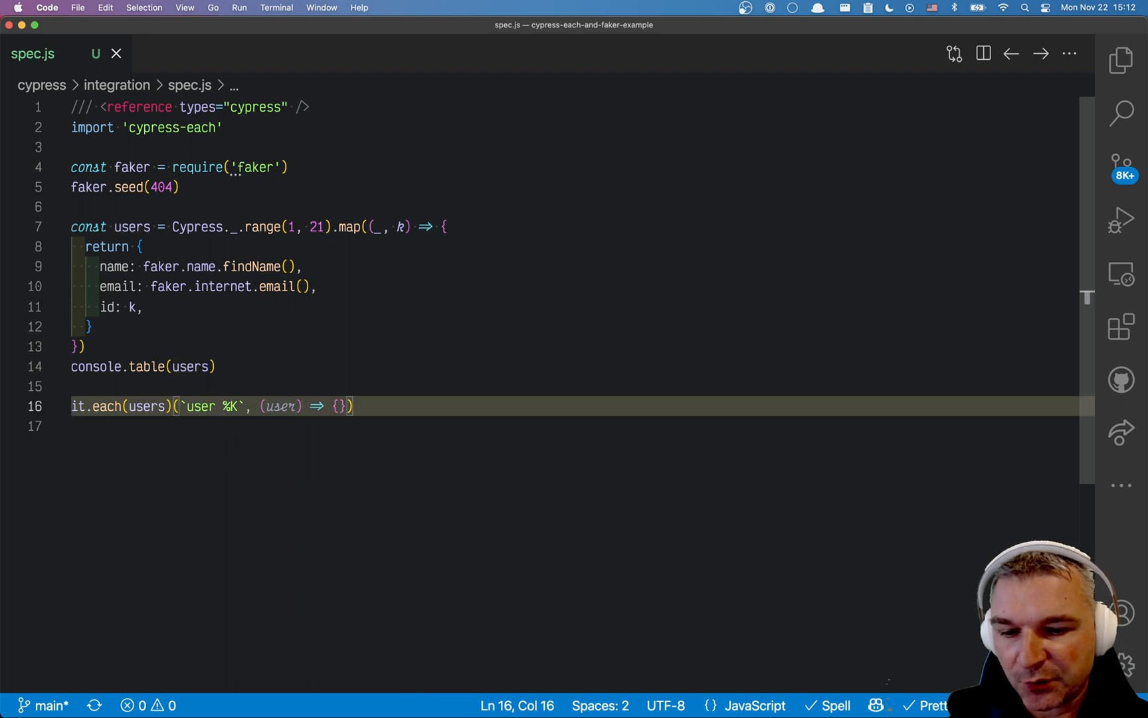
Change the it.each title to (user) => `user ${user.email}`, letting Prettier reformat the arguments.
{"action": "type", "text": "("}
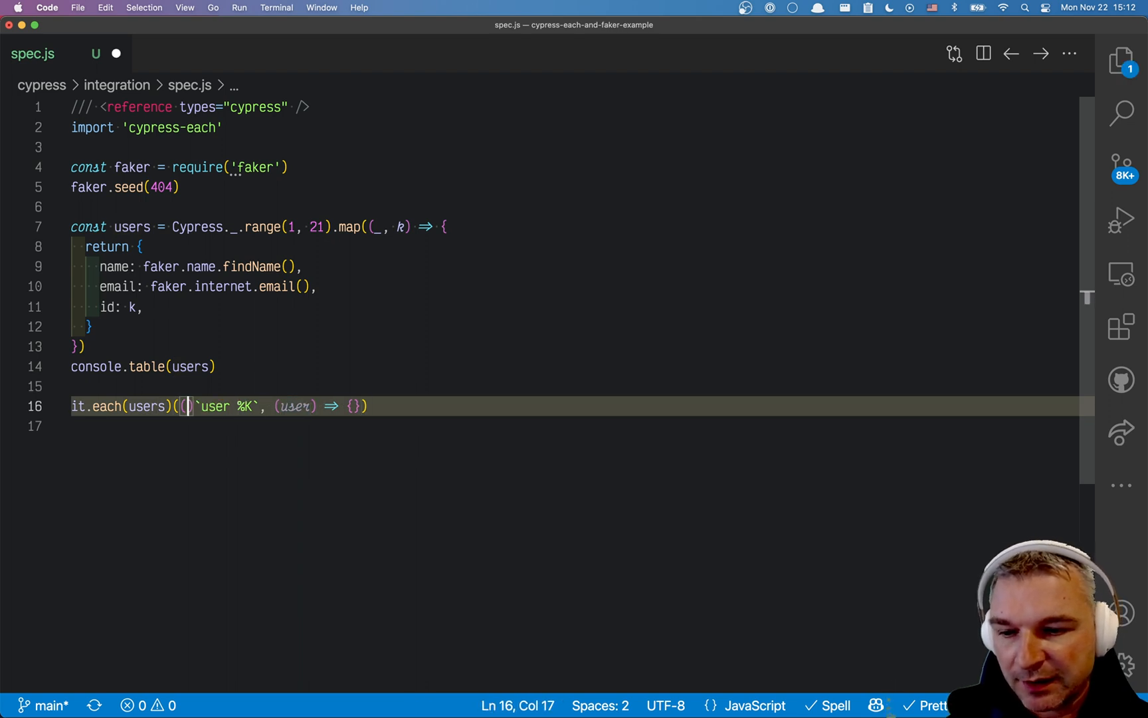
{"action": "type", "text": "user =>"}
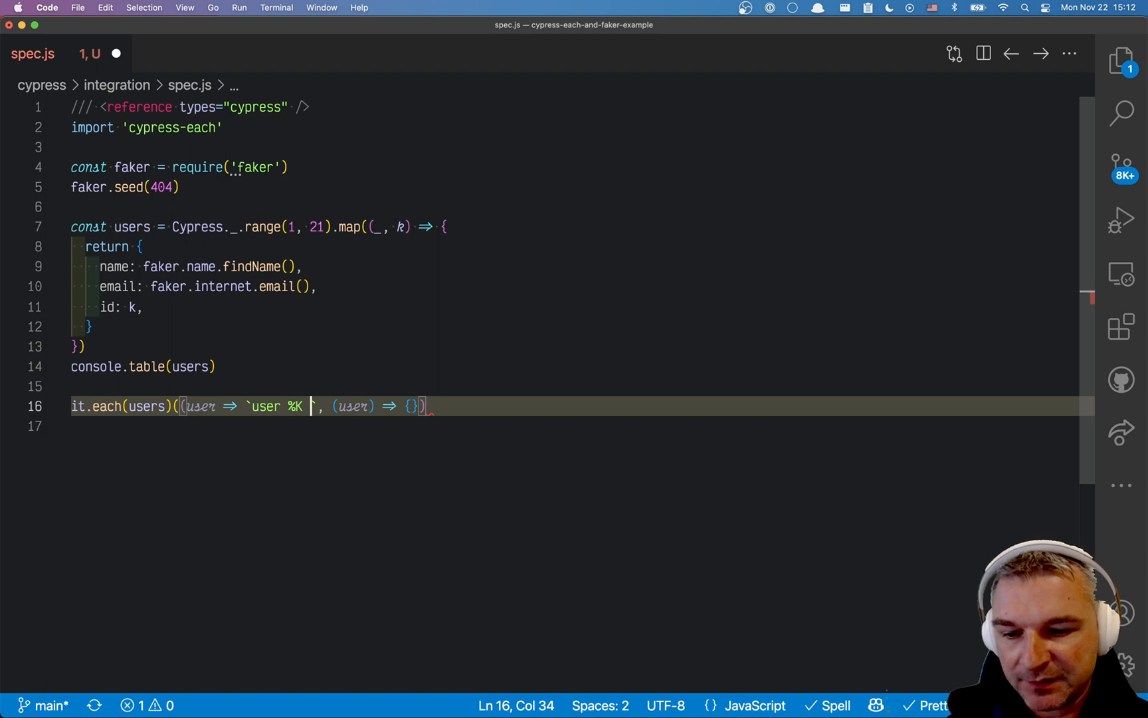
{"action": "type", "text": "${user.email}`,"}
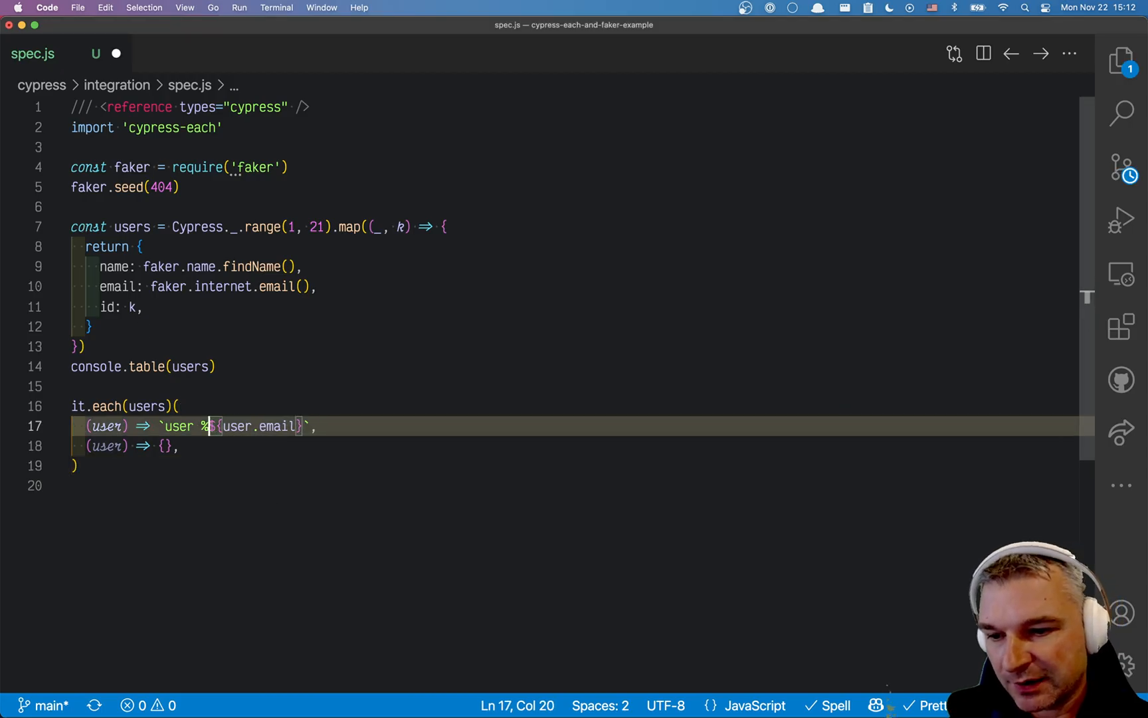
{"action": "key", "text": "Backspace"}
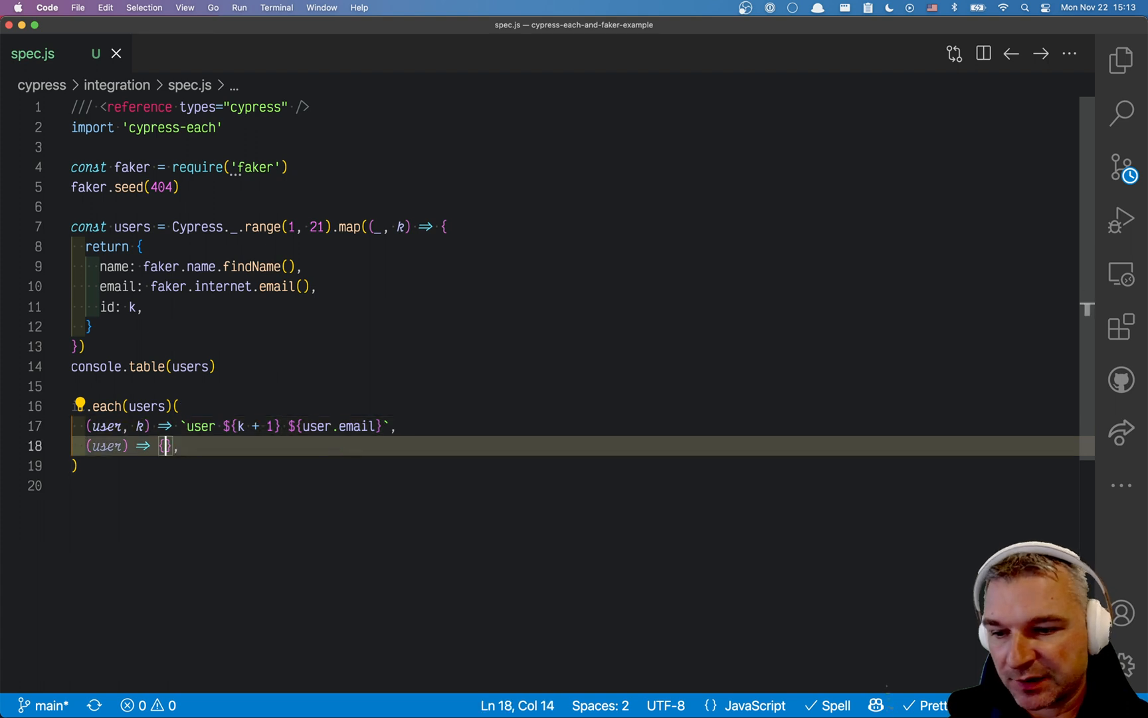
Add expect(user.id).to.be.within(1, 20) and open the failing user-1 assertion in the editor.
{"action": "type", "text": "ex"}
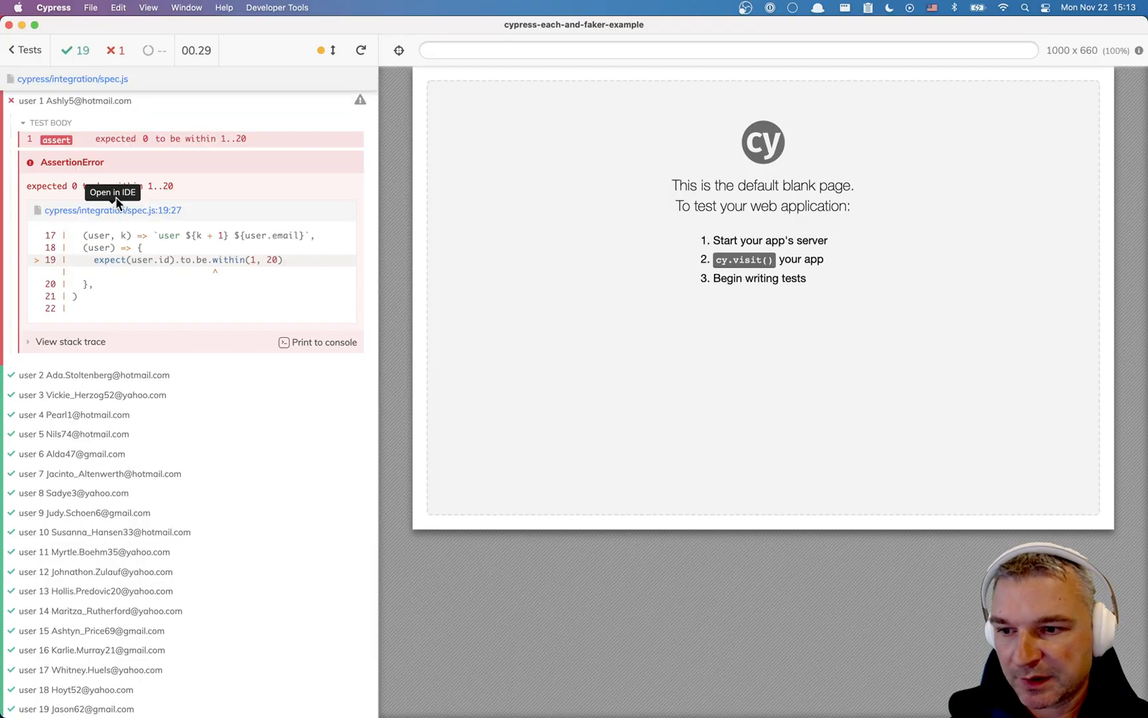
{"action": "left_click", "coordinate": [112, 192]}
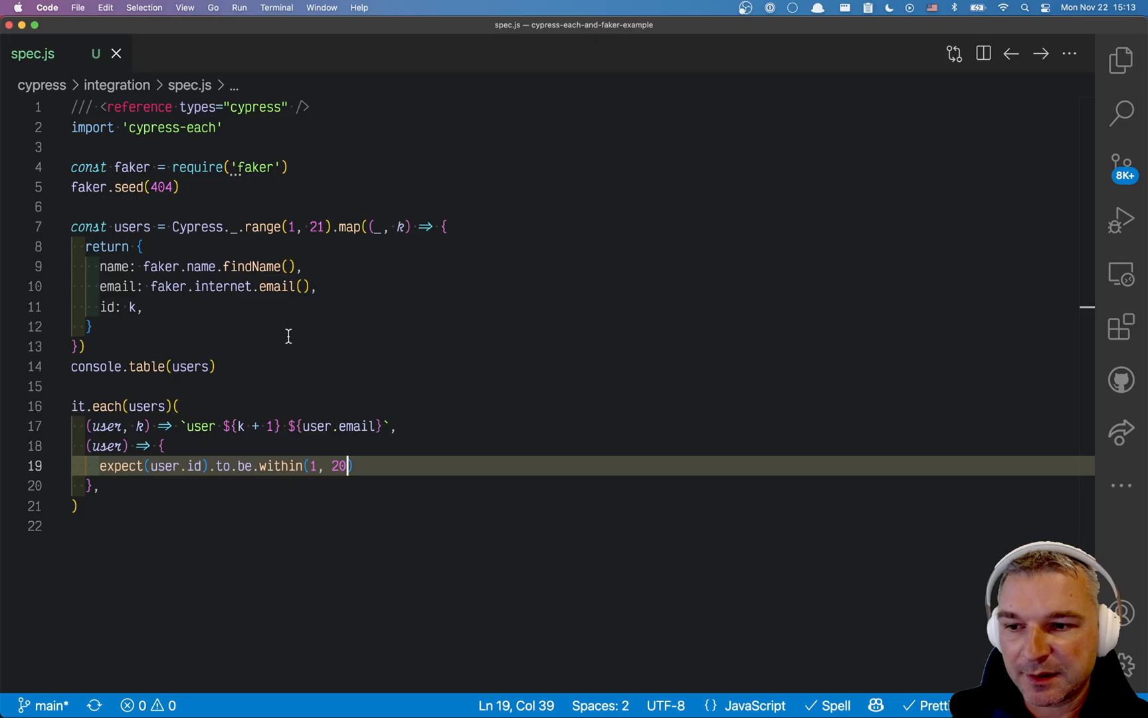
{"action": "mouse_move", "coordinate": [261, 226]}
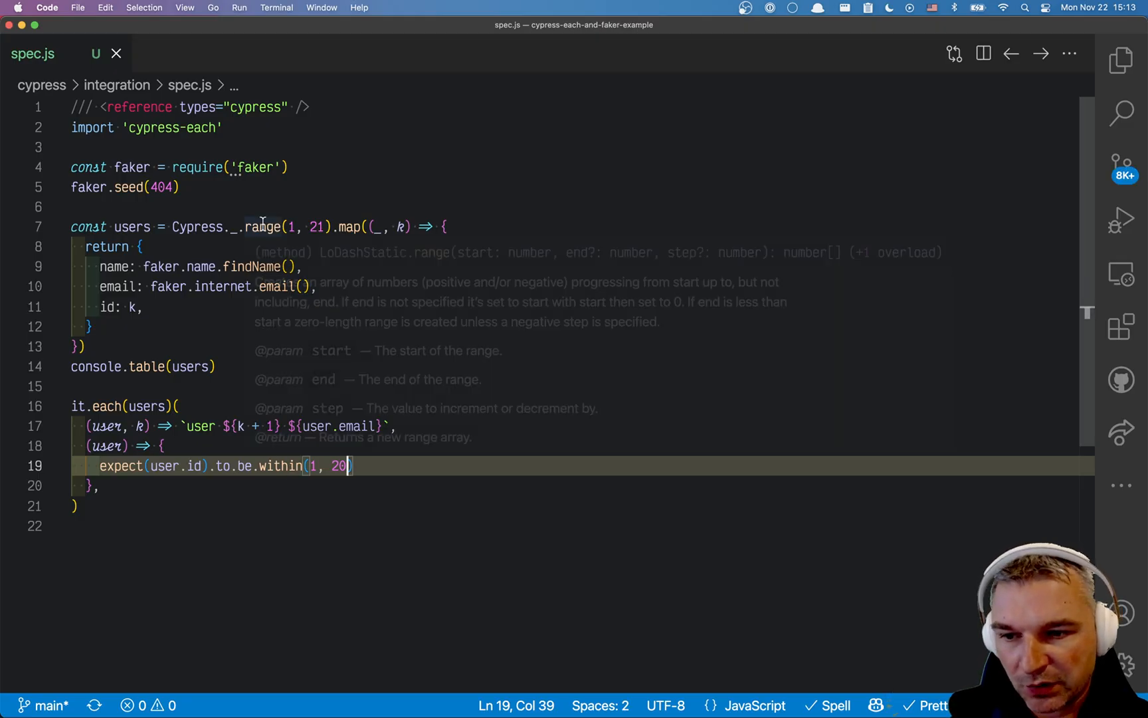
Change the map callback from (_, k) to (k) and check the range(1, 21) bounds.
{"action": "left_click", "coordinate": [378, 187]}
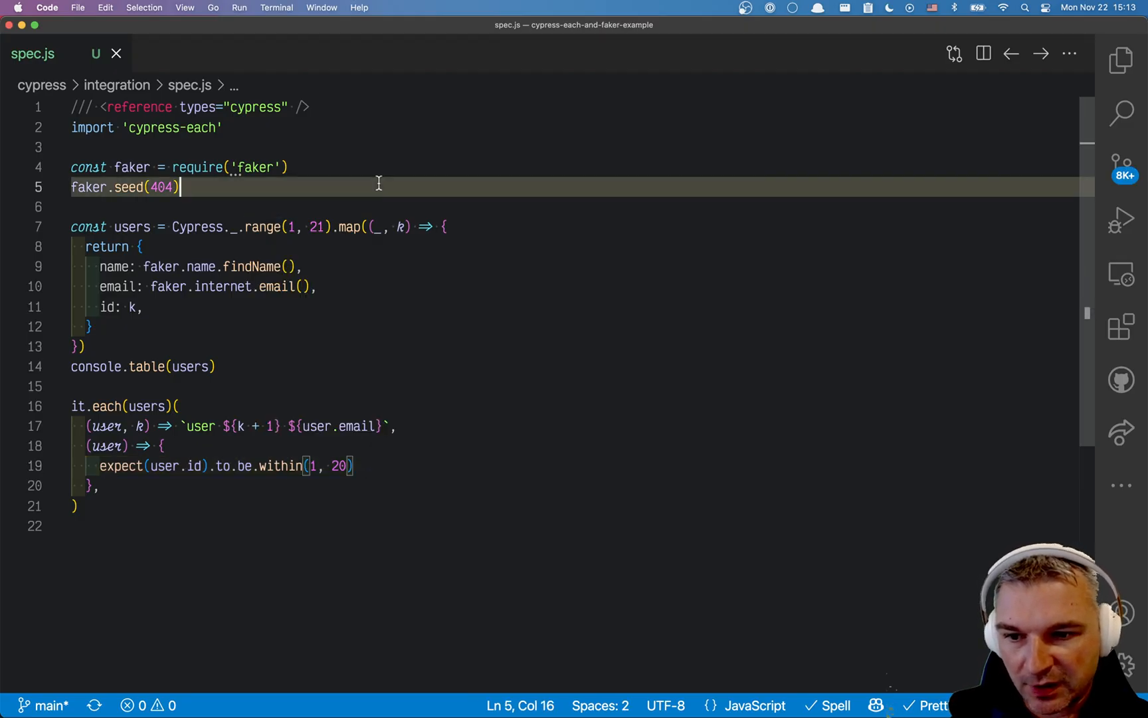
{"action": "left_click", "coordinate": [378, 226]}
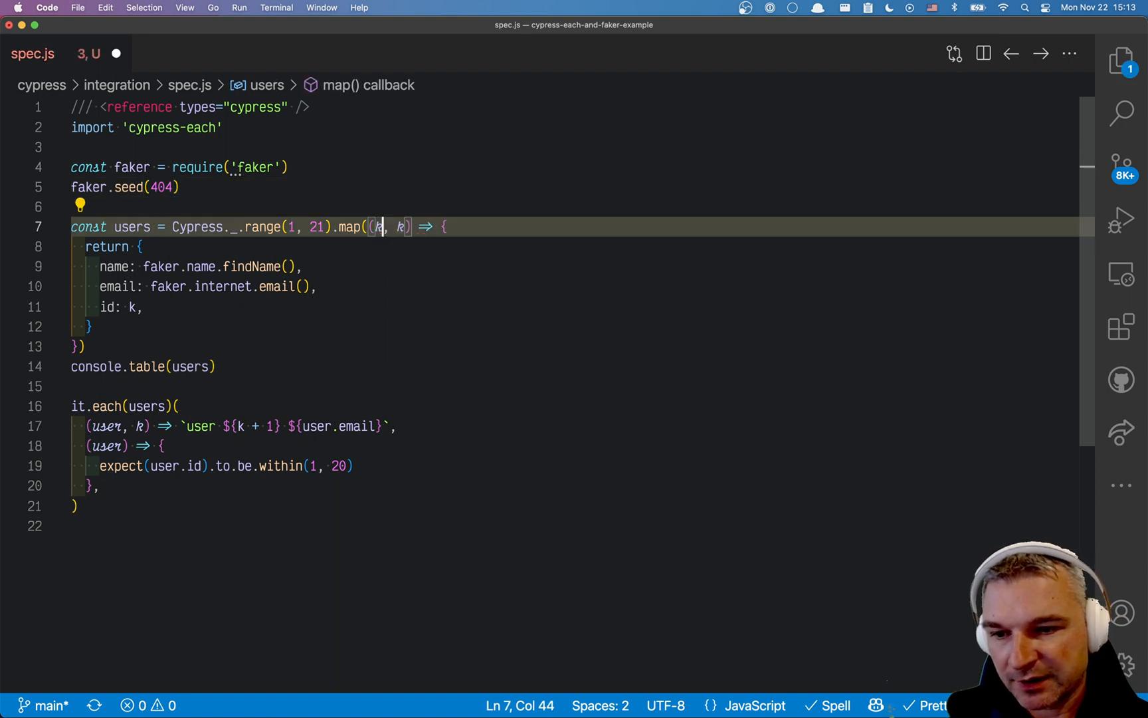
{"action": "key", "text": "Backspace"}
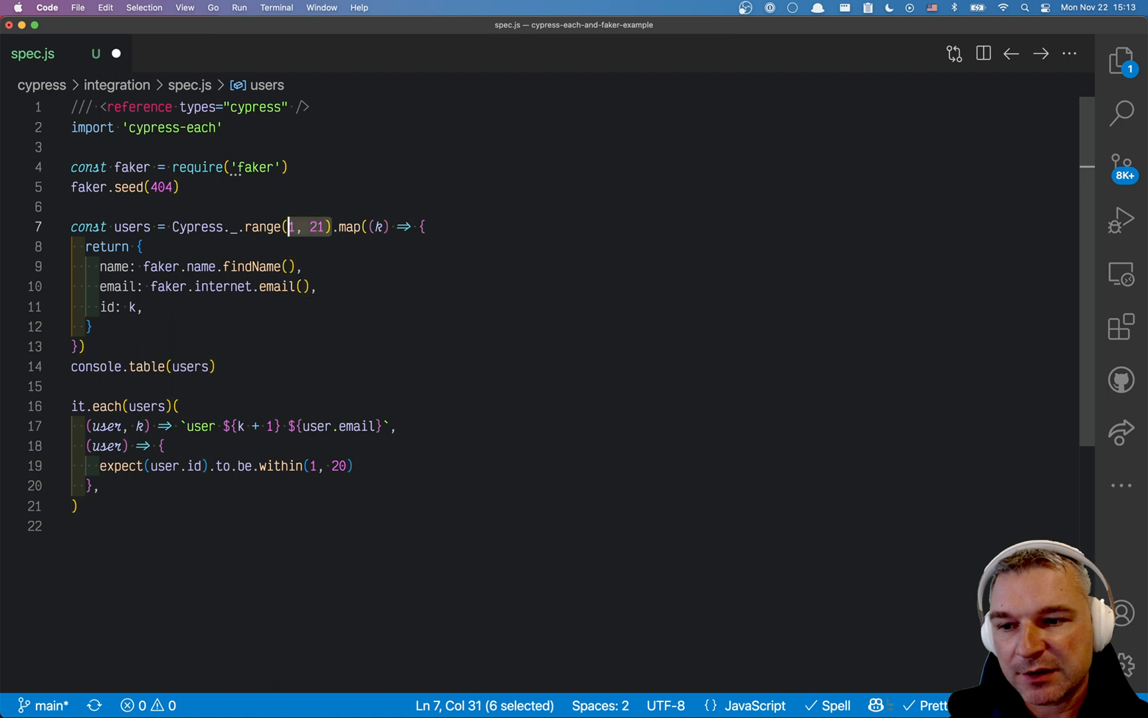
{"action": "double_click", "coordinate": [265, 226]}
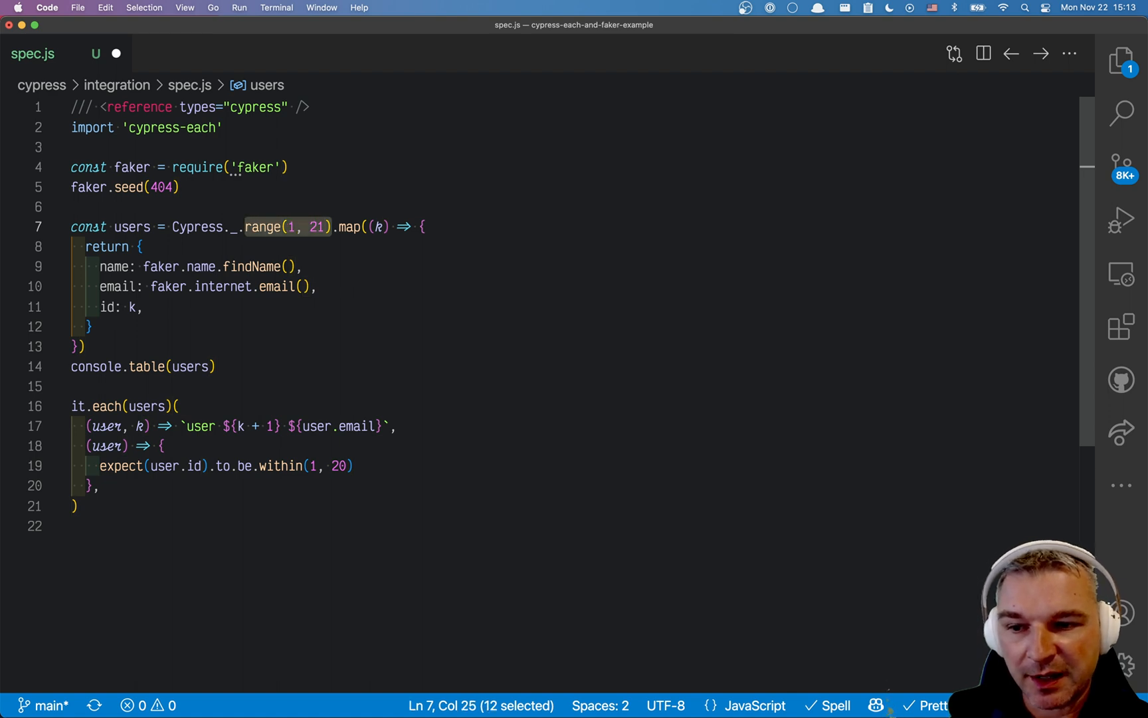
{"action": "left_click", "coordinate": [143, 307]}
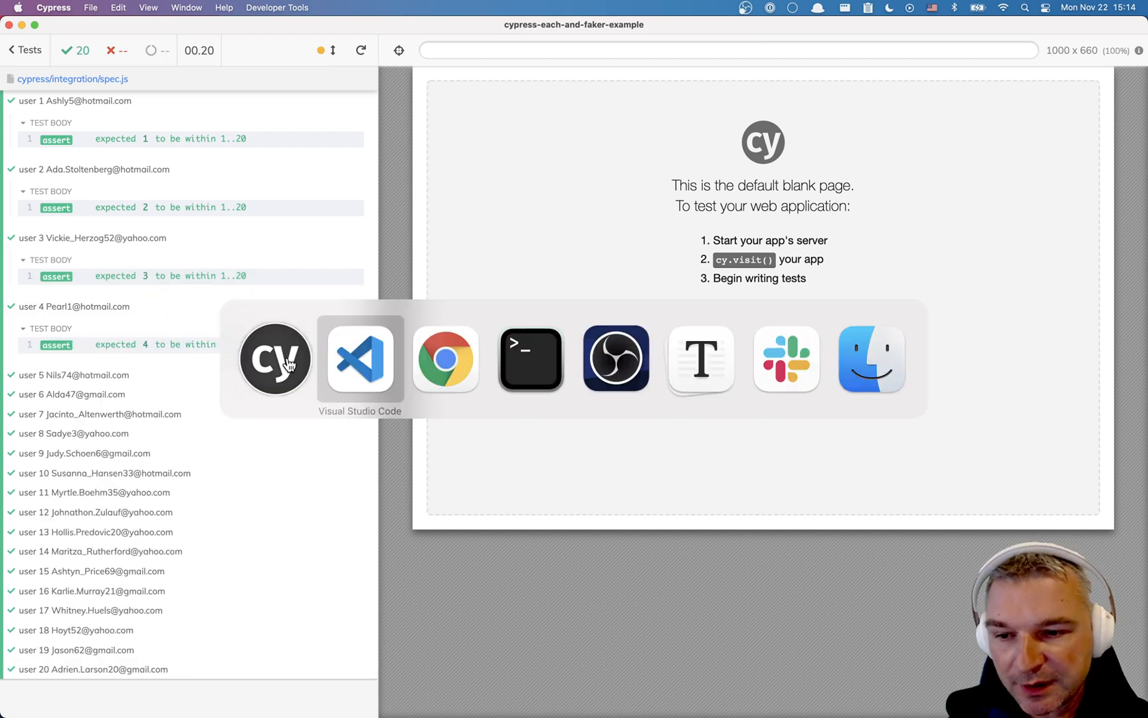
Rerun the spec in Cypress and review the passing 'within 1..20' id assertions.
{"action": "left_click", "coordinate": [359, 358]}
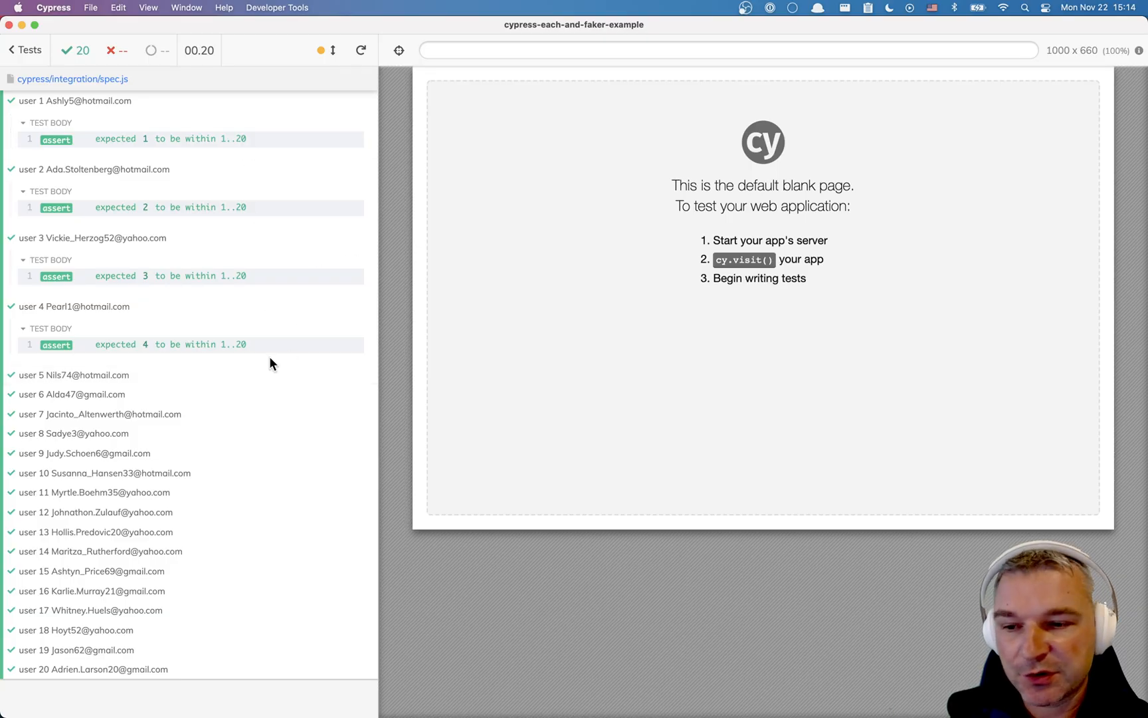
{"action": "left_click", "coordinate": [360, 50]}
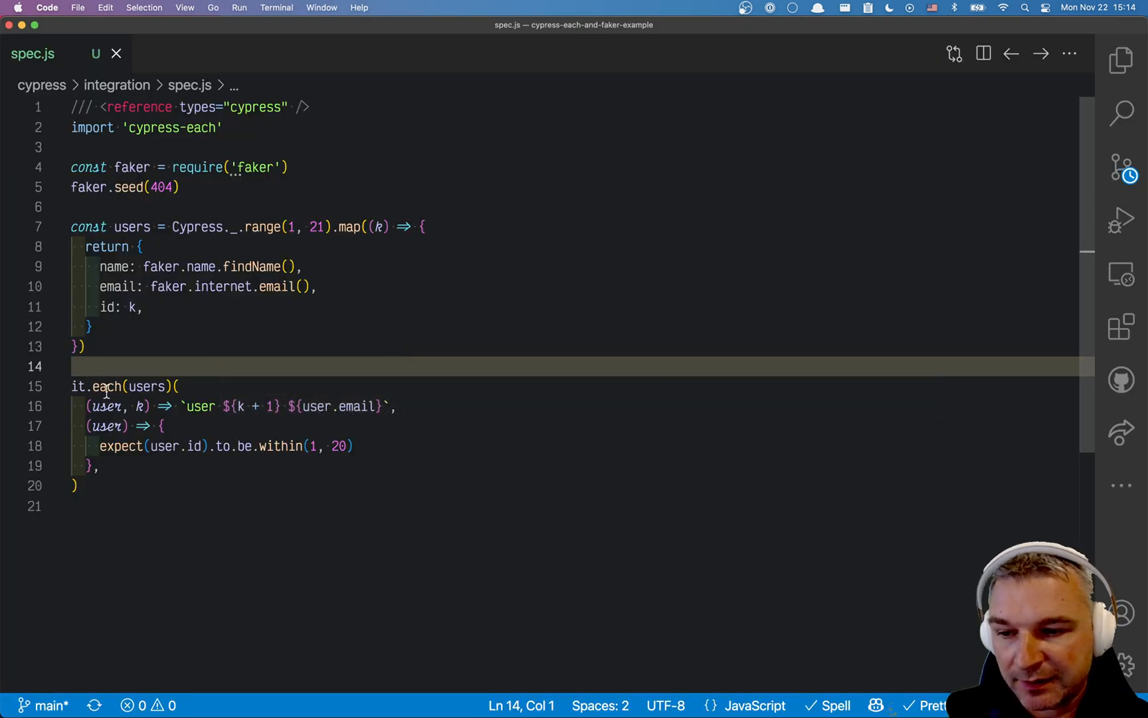
{"action": "mouse_move", "coordinate": [107, 386]}
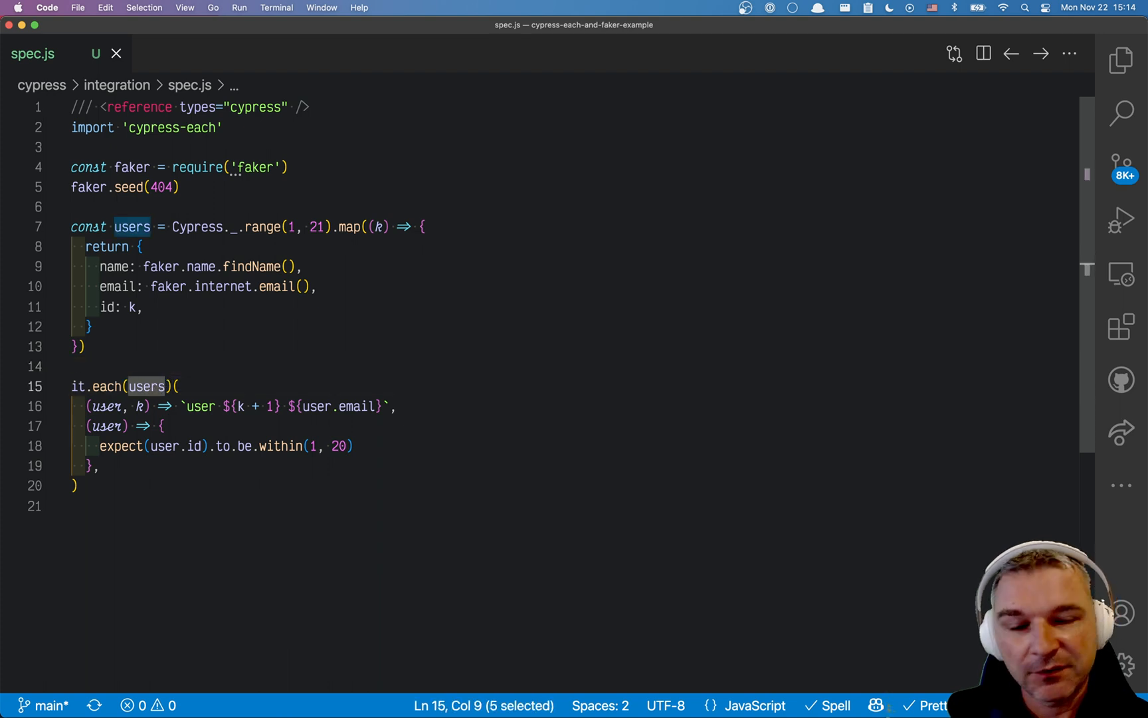
Remove console.table(users) and change the call to it.each(users, 5).
{"action": "left_click", "coordinate": [167, 386]}
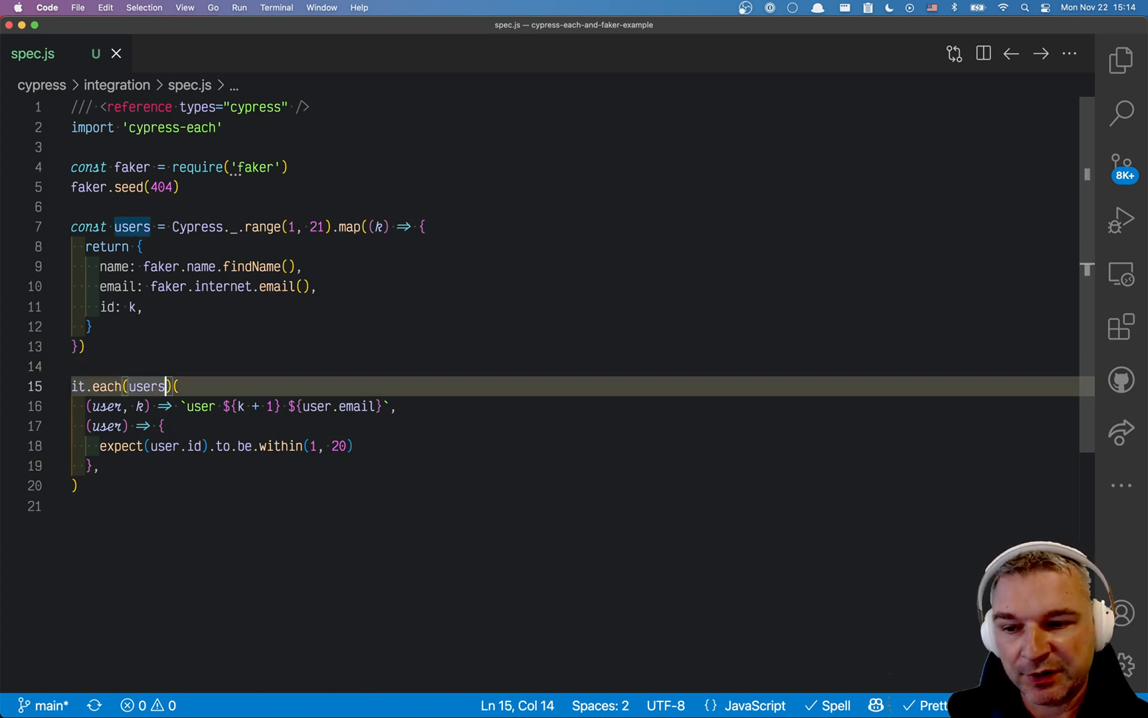
{"action": "type", "text": ", 5"}
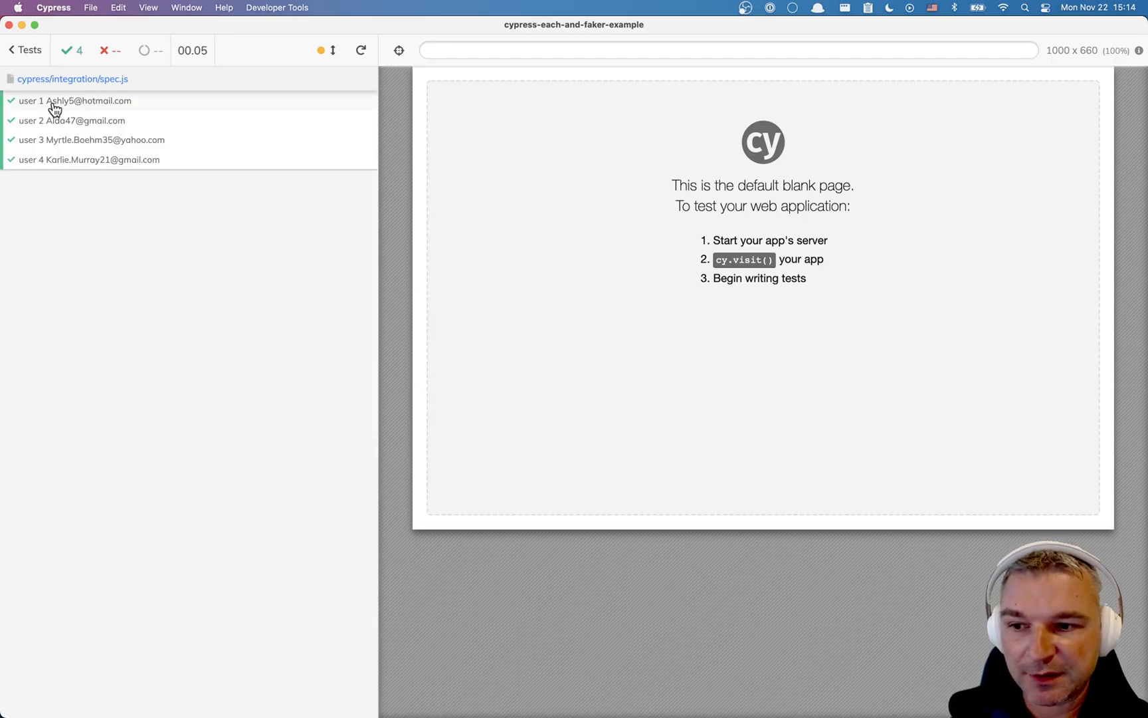
{"action": "mouse_move", "coordinate": [91, 106]}
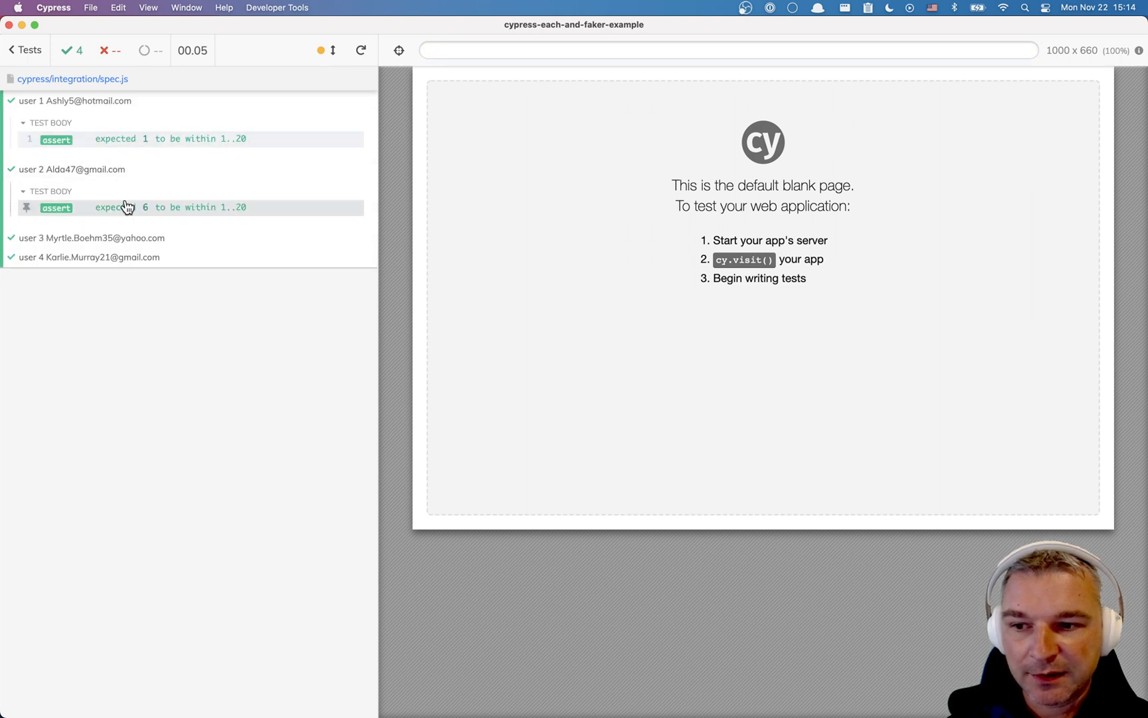
Expand the third and fourth user tests to view their id assertions.
{"action": "left_click", "coordinate": [92, 238]}
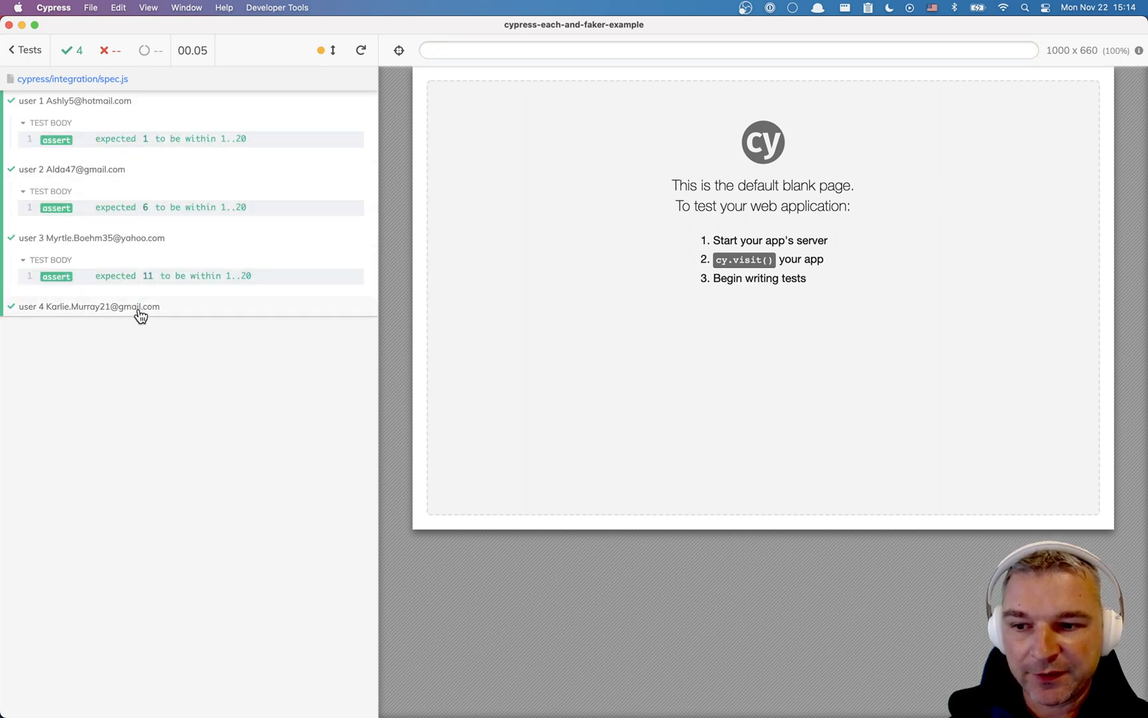
{"action": "left_click", "coordinate": [87, 306]}
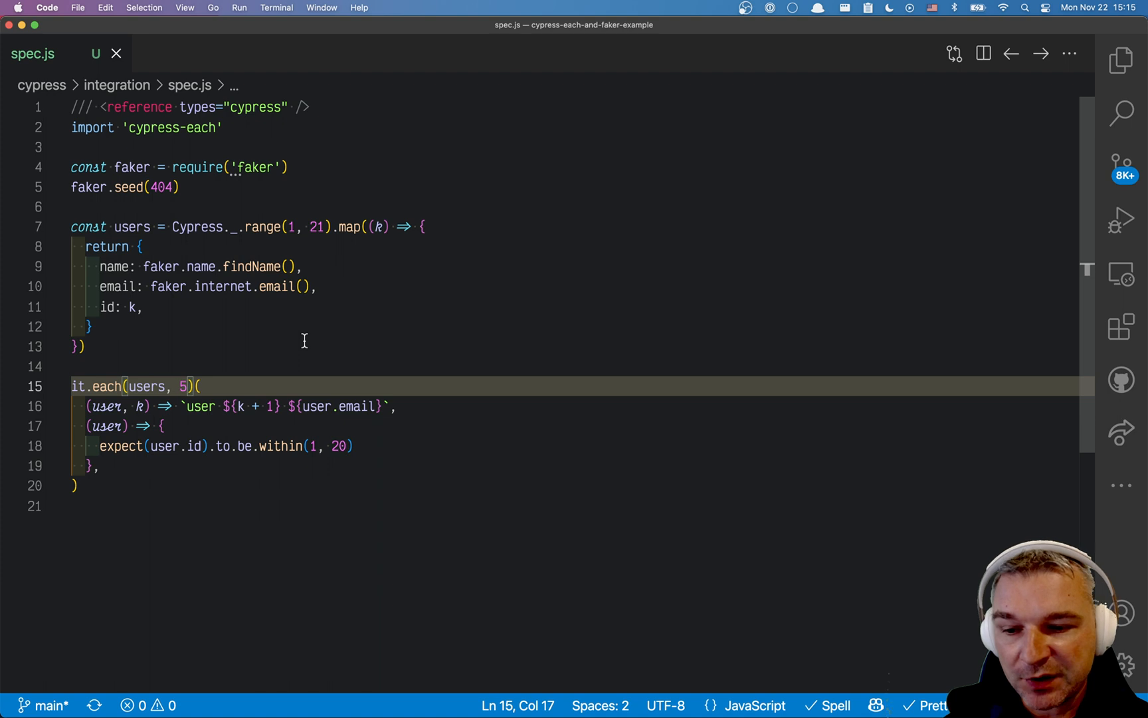
Change it.each(users, 5) to it.each(users, 4, 0) to run the first of four chunks.
{"action": "key", "text": "backspace"}
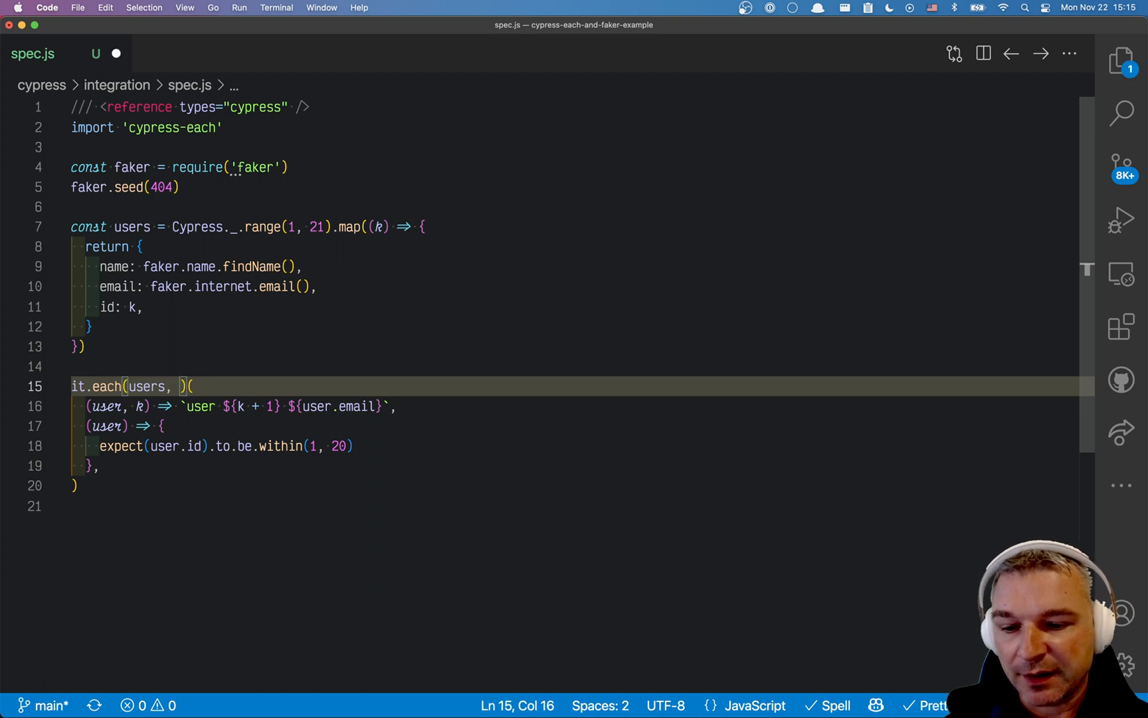
{"action": "type", "text": "4"}
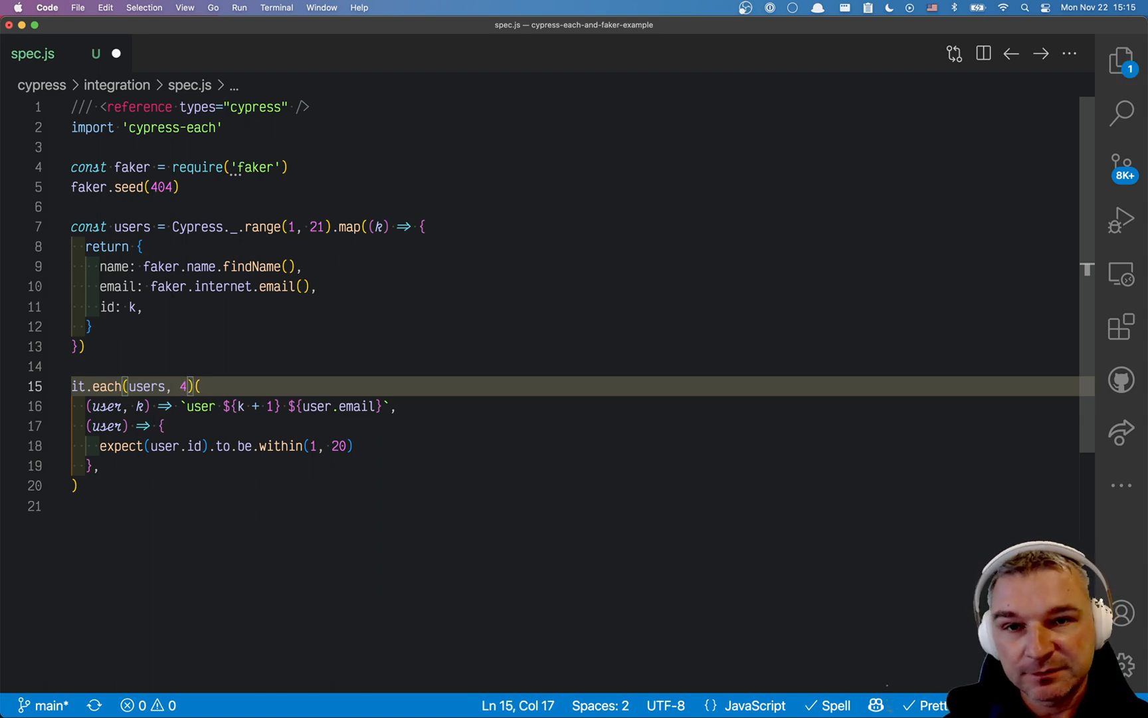
{"action": "type", "text": ", 0"}
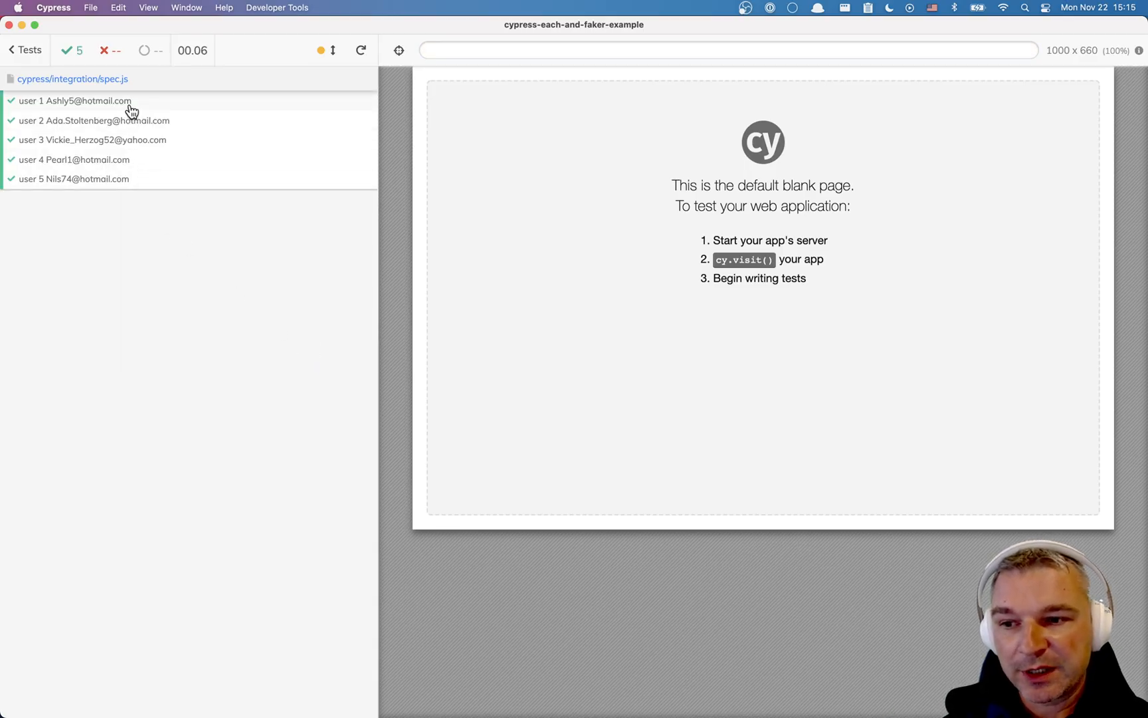
Expand the chunked tests to confirm ids 1–5, then rerun for the ids 6–10 chunk.
{"action": "left_click", "coordinate": [76, 101]}
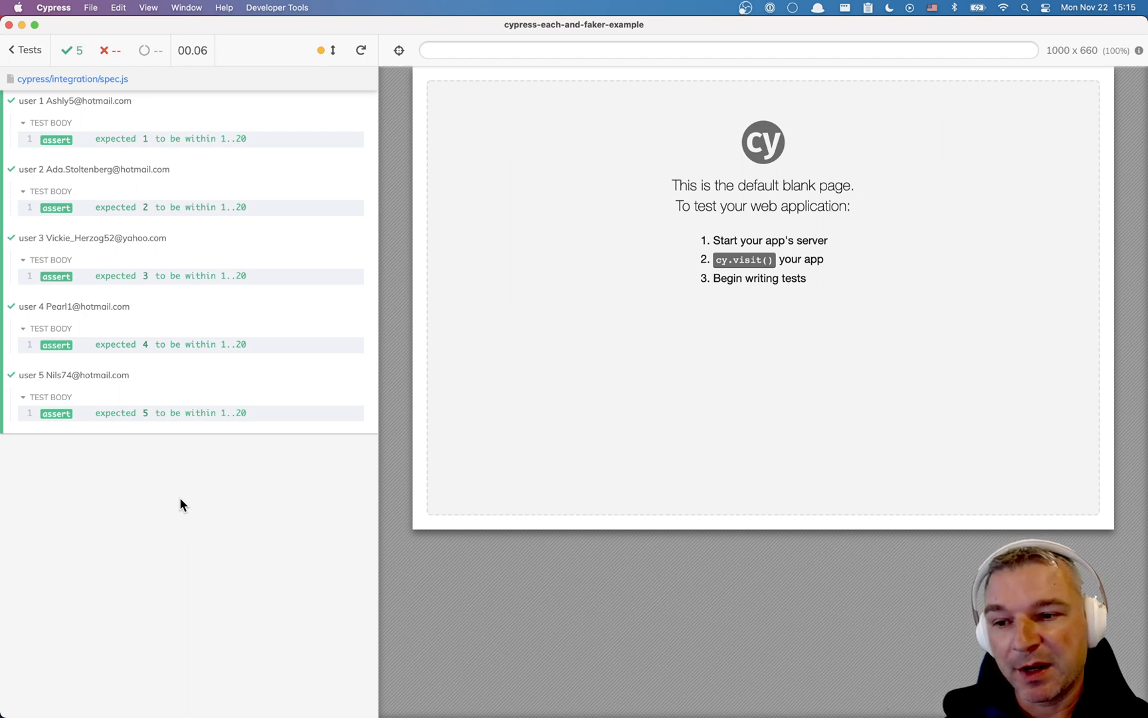
{"action": "mouse_move", "coordinate": [185, 264]}
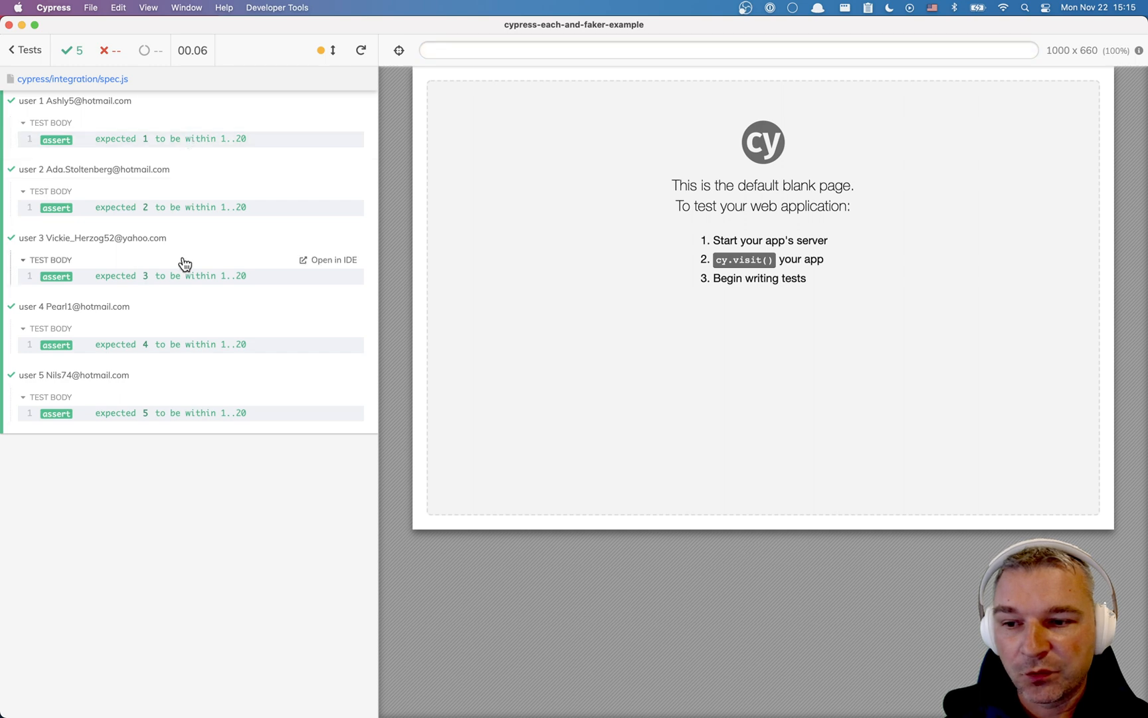
{"action": "left_click", "coordinate": [146, 139]}
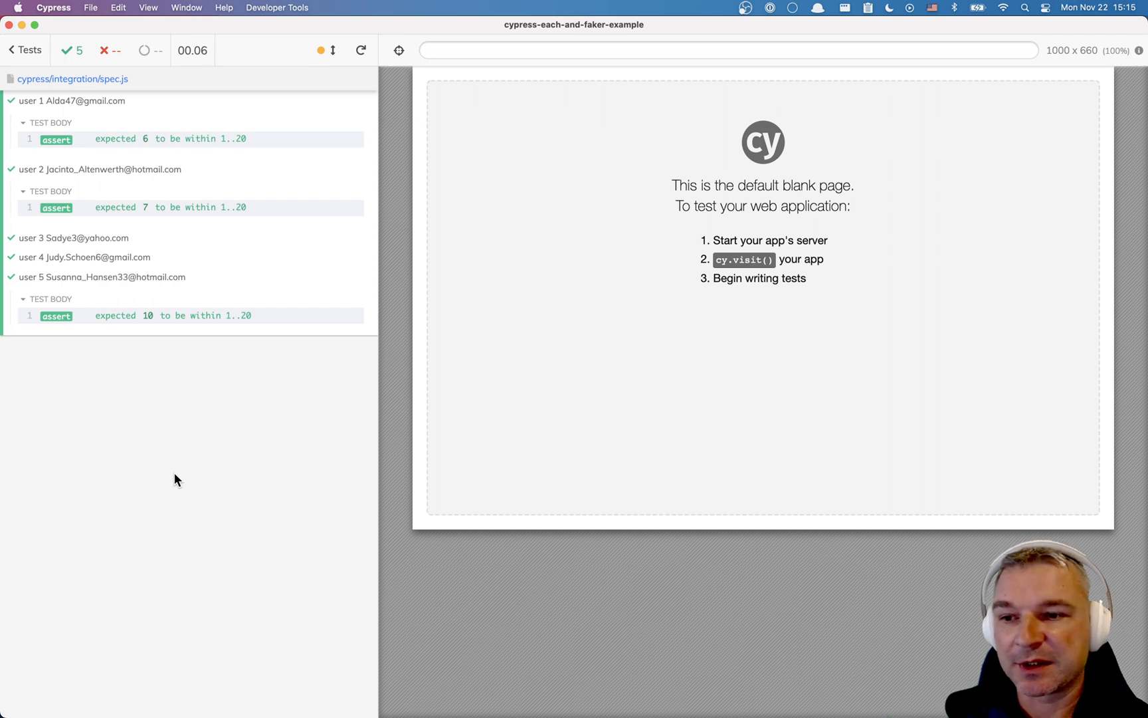
{"action": "left_click", "coordinate": [360, 49]}
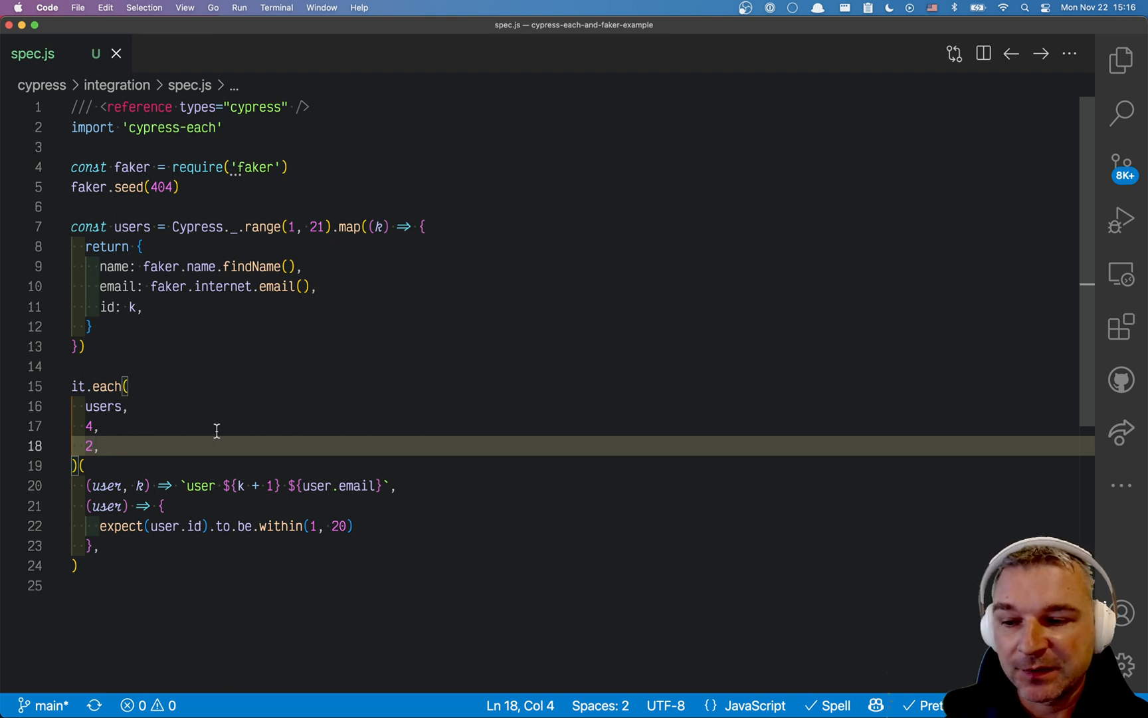
Replace the chunk arguments by wrapping users in Cypress._.sampleSize(users, 3).
{"action": "left_click", "coordinate": [95, 425]}
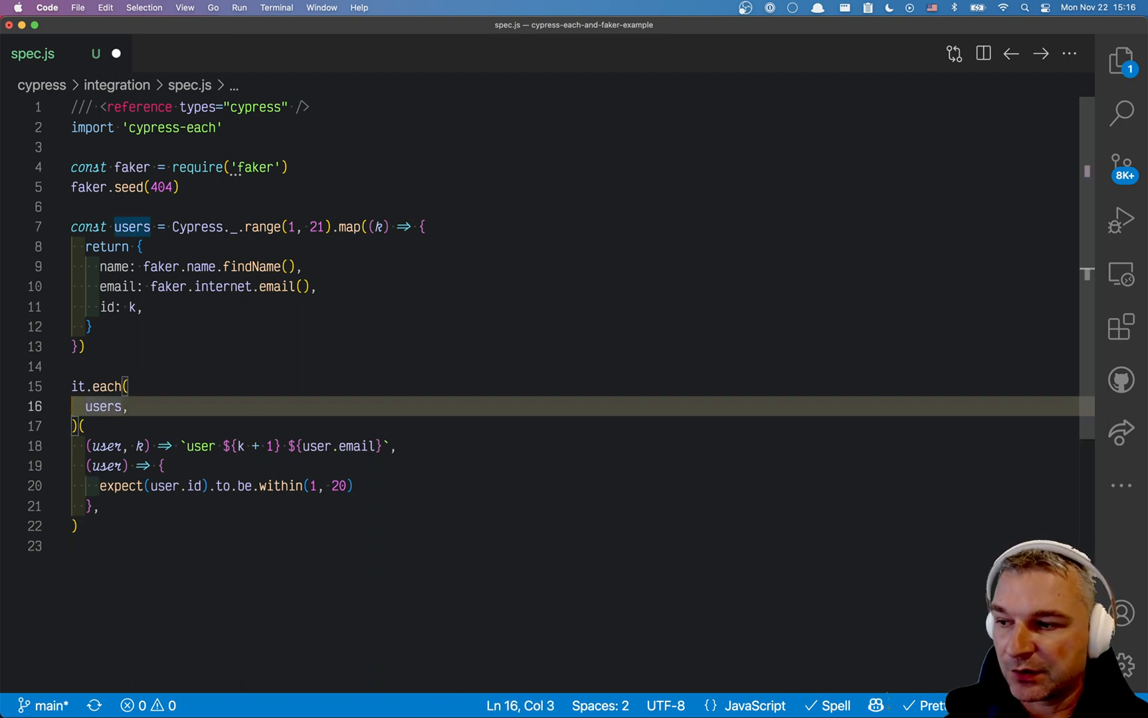
{"action": "mouse_move", "coordinate": [178, 363]}
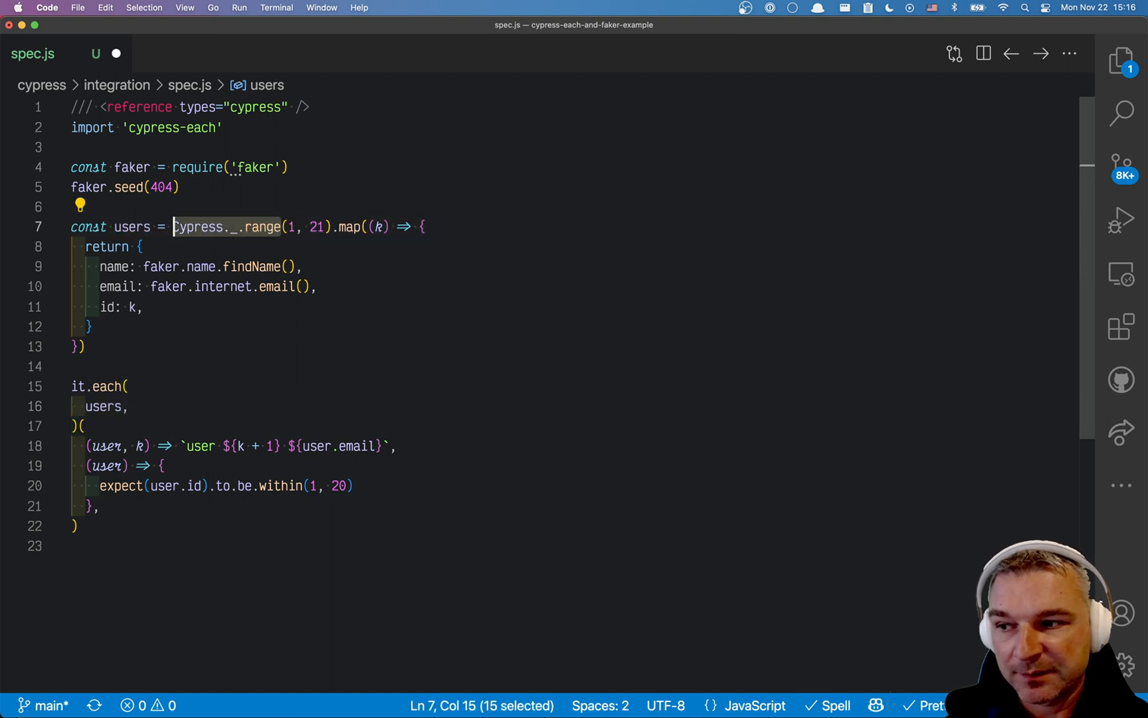
{"action": "left_click", "coordinate": [178, 408]}
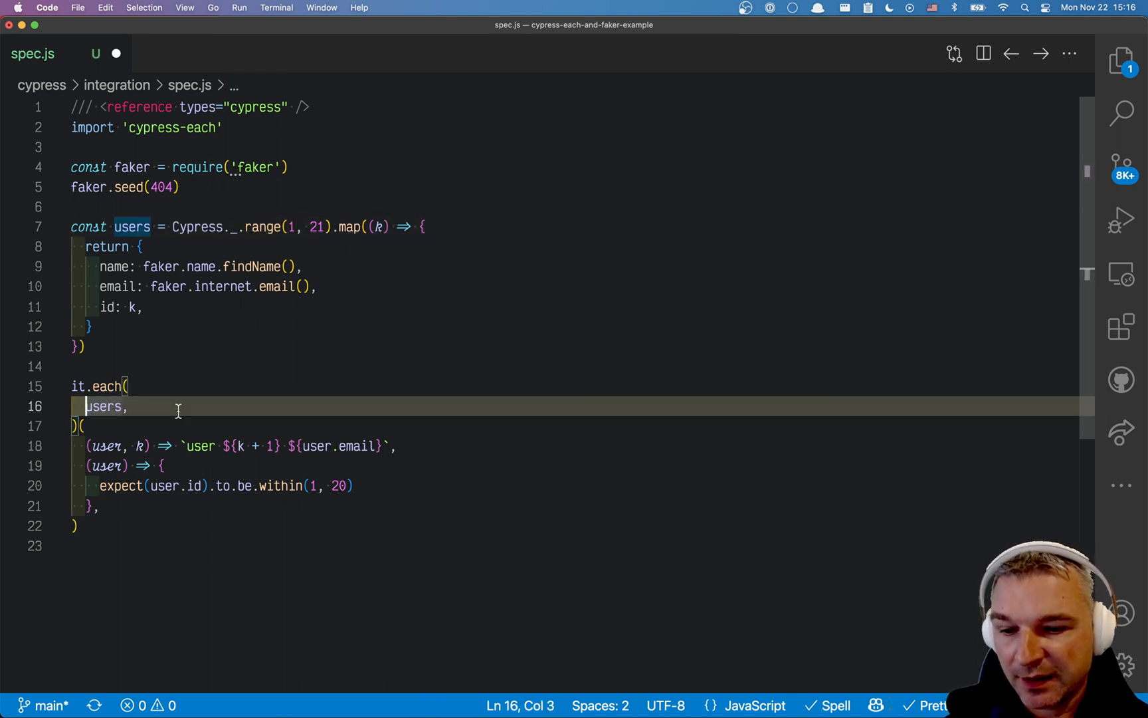
{"action": "type", "text": "Cypress._.sampleSize("}
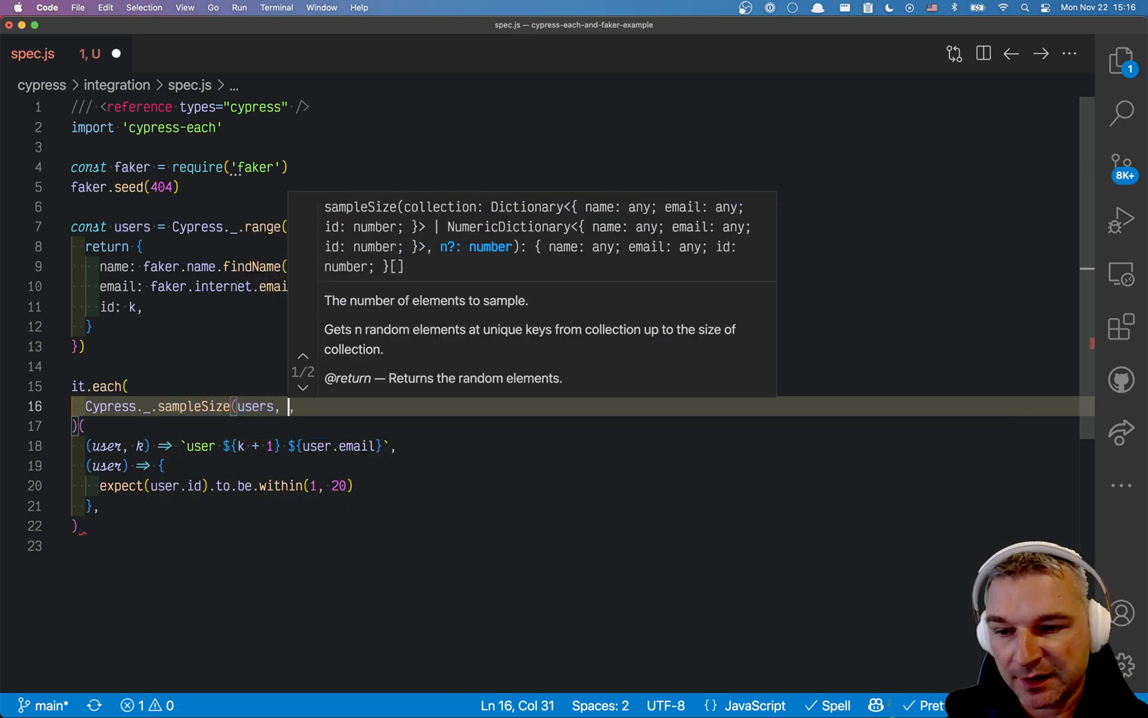
{"action": "type", "text": "5)"}
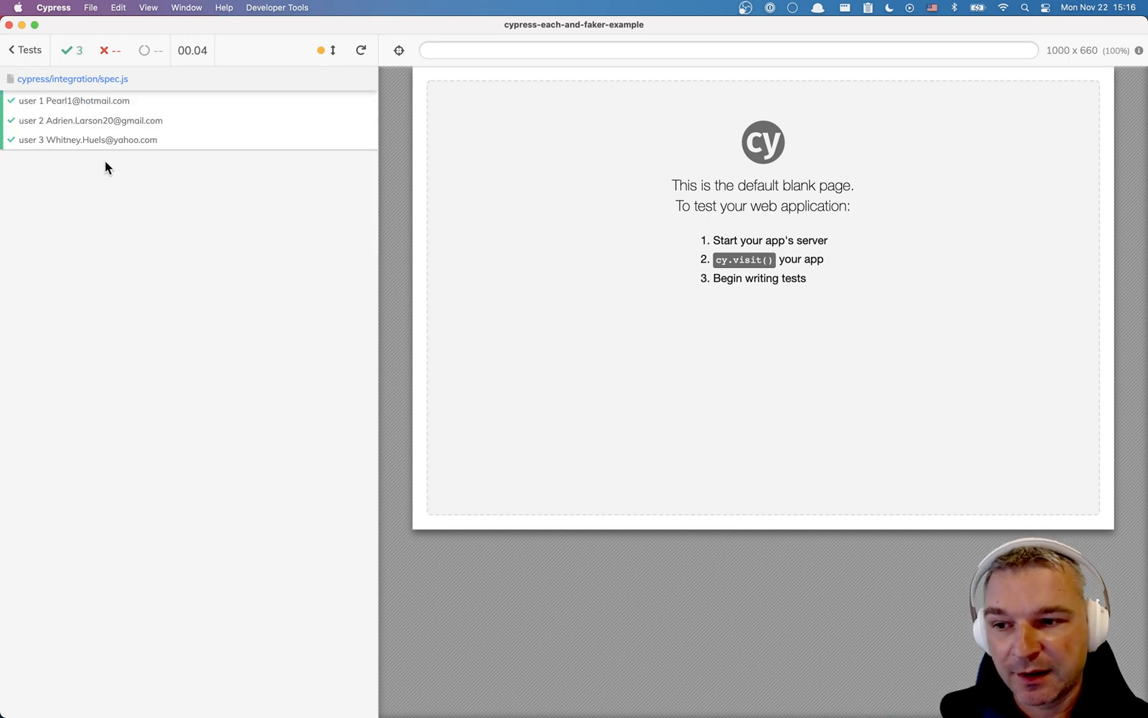
Inspect the three sampled users' id assertions, rerun all tests, and inspect the new sample.
{"action": "left_click", "coordinate": [73, 100]}
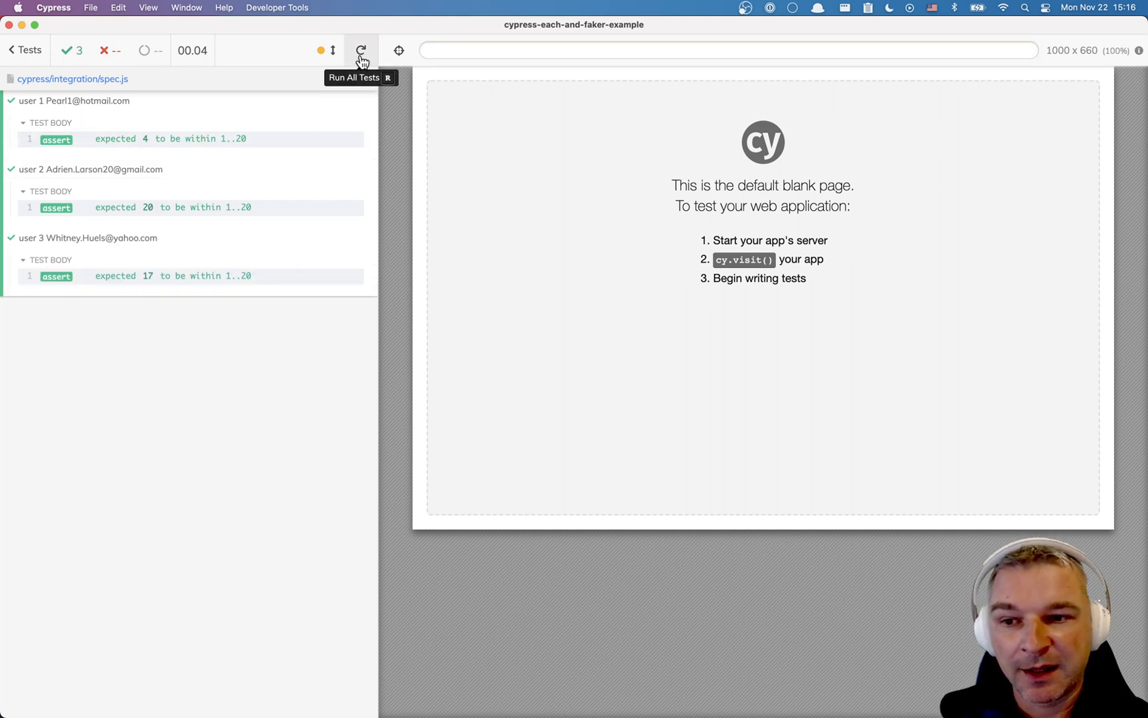
{"action": "left_click", "coordinate": [360, 49]}
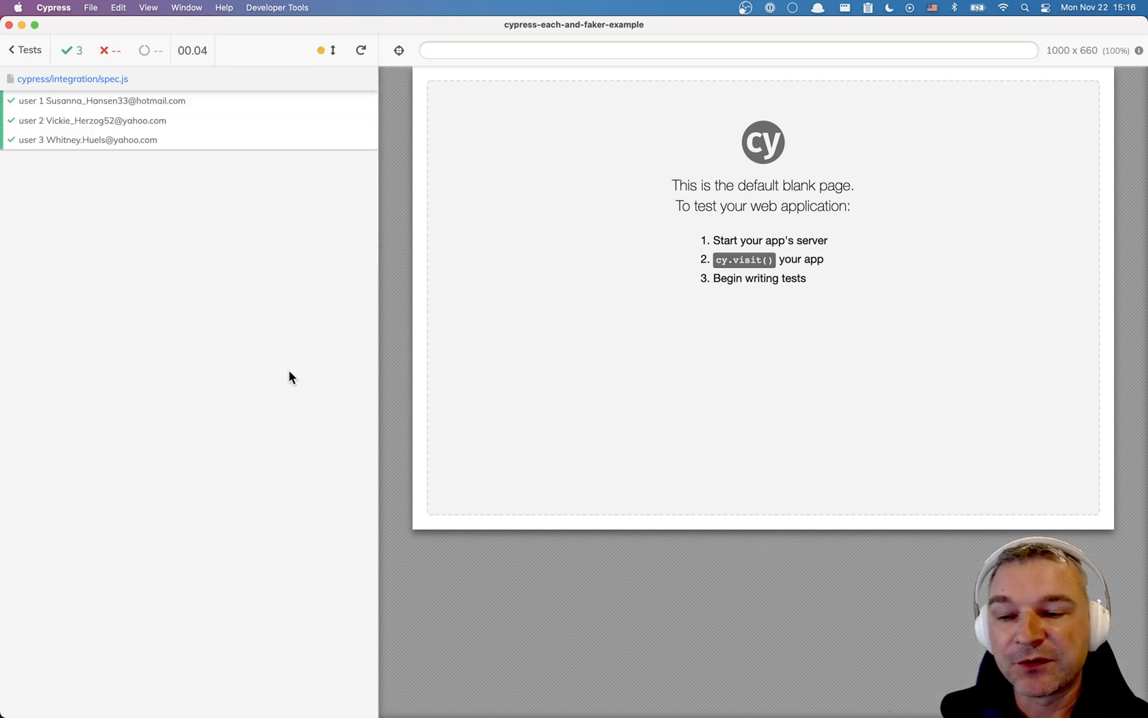
{"action": "left_click", "coordinate": [102, 101]}
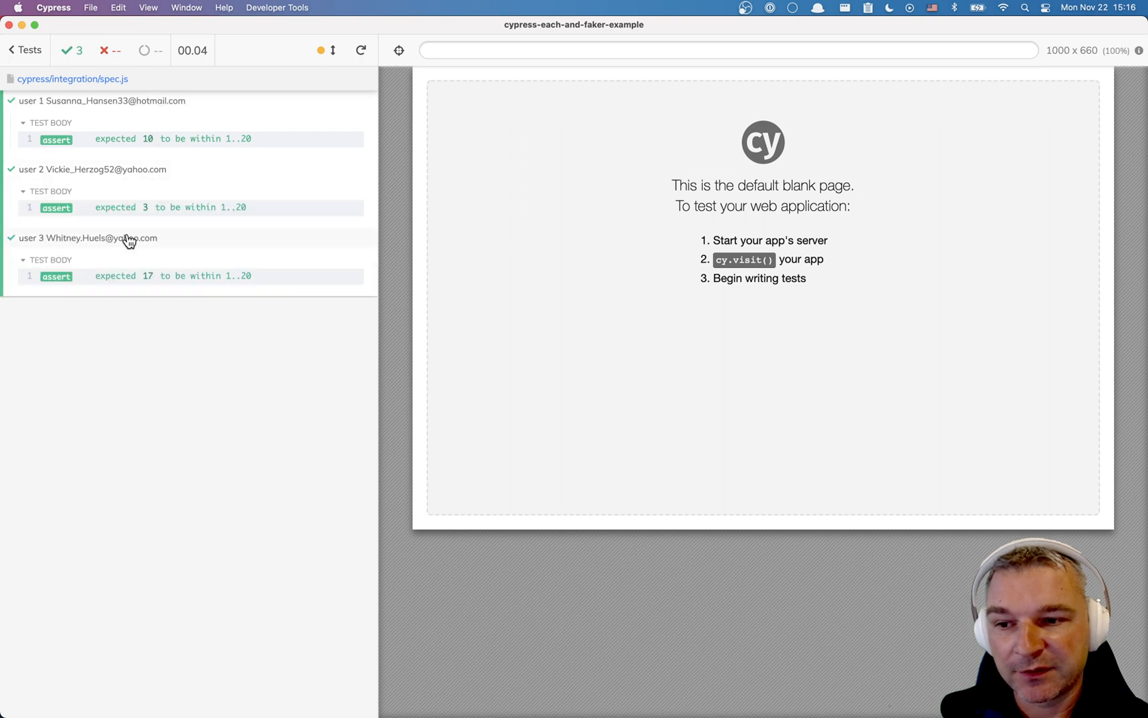
{"action": "key", "text": "cmd+tab"}
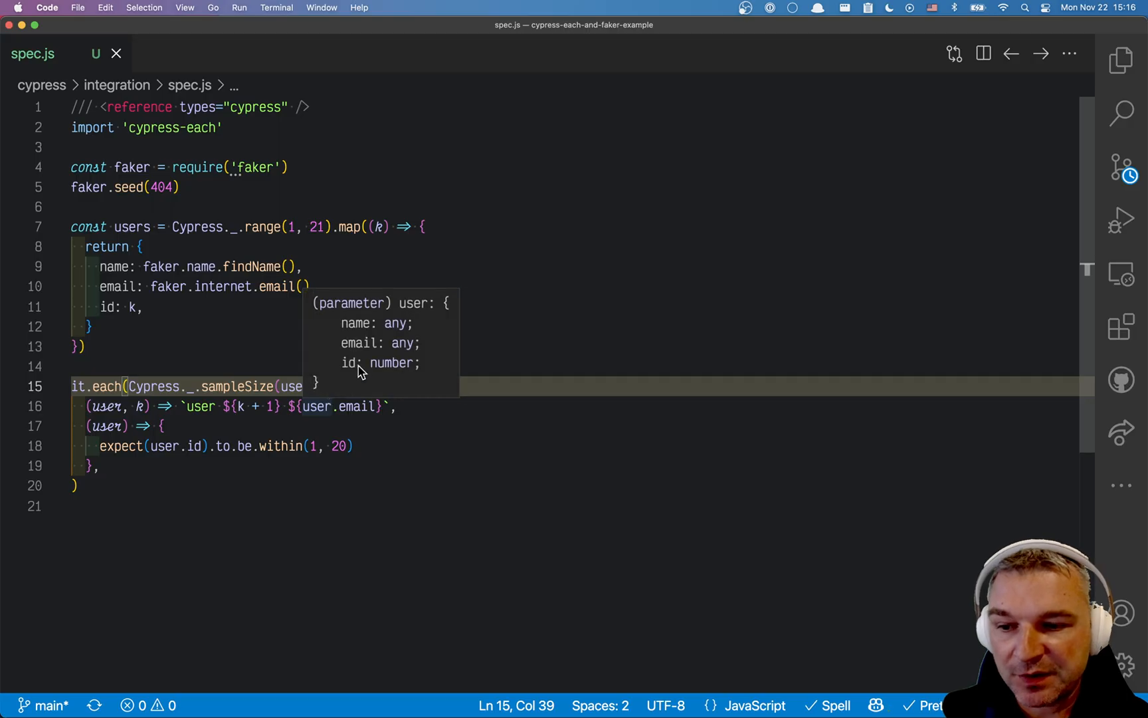
{"action": "left_click", "coordinate": [230, 366]}
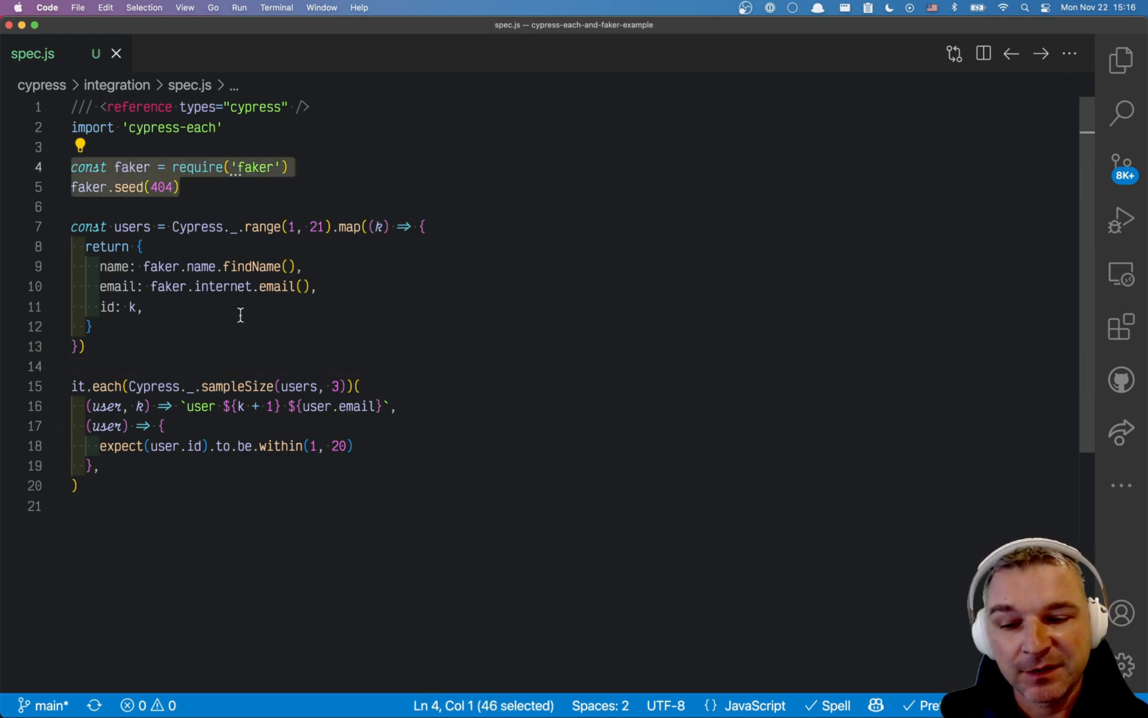
{"action": "mouse_move", "coordinate": [240, 387]}
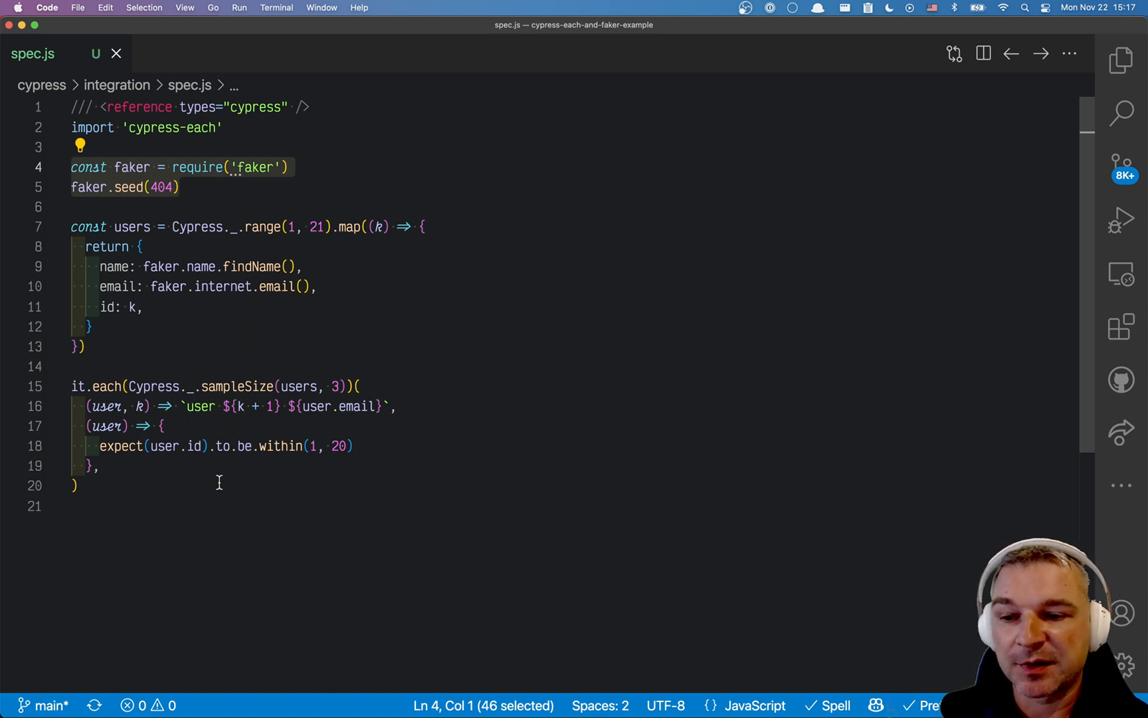
{"action": "mouse_move", "coordinate": [228, 425]}
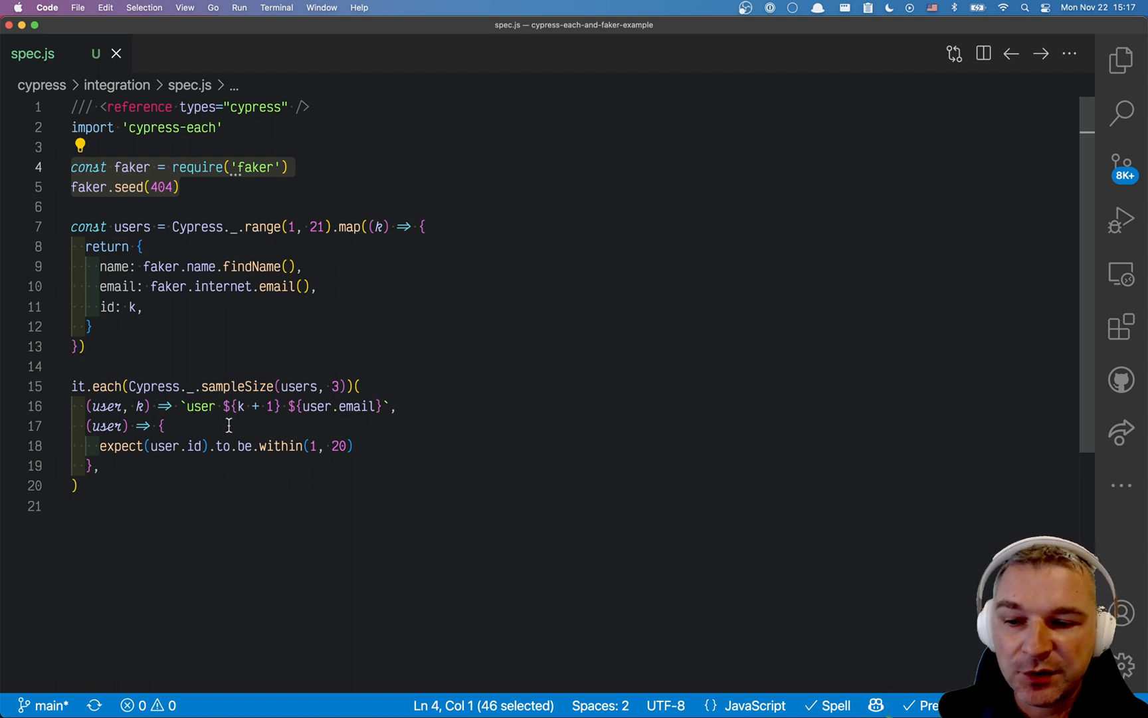